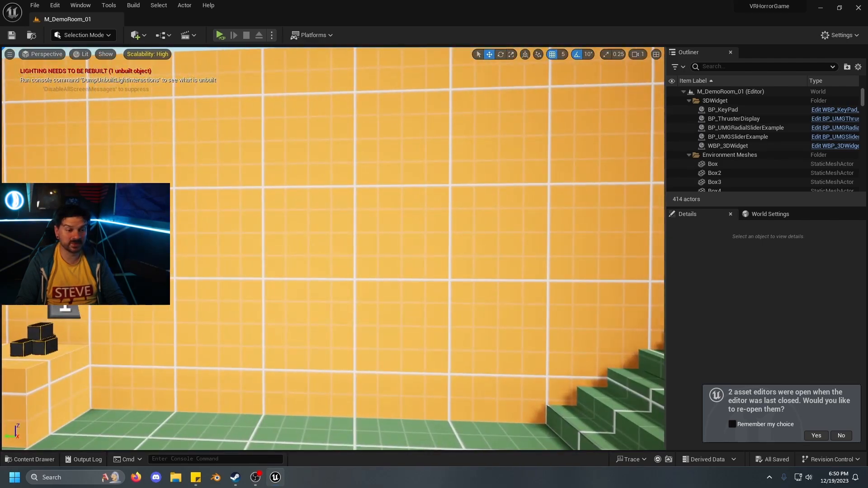
# Add blueprint classes BP_TUT_Button and BP_TUT_Brain plus a new Blueprint Interface in Tut_Puzzle
pyautogui.click(30, 460)
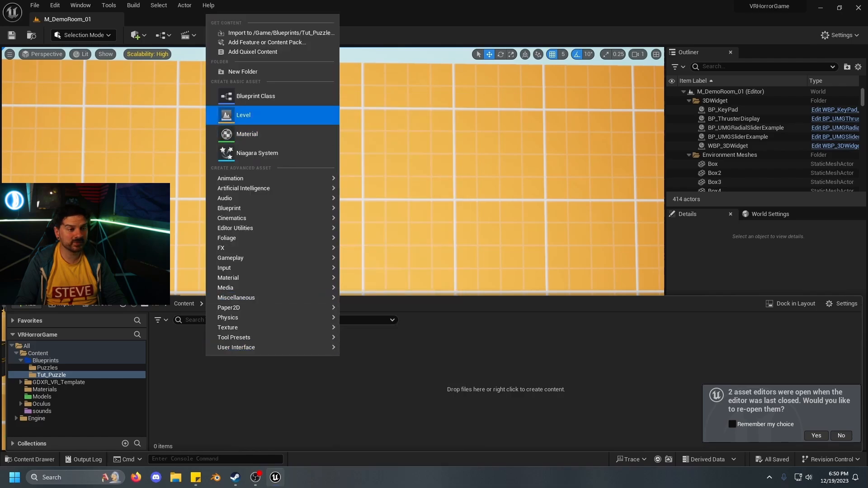
pyautogui.click(255, 96)
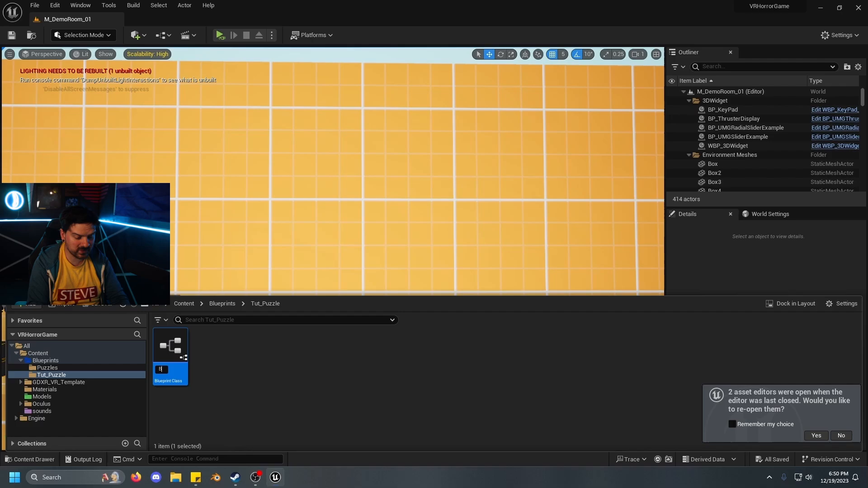
pyautogui.write('BP_TUT_Button')
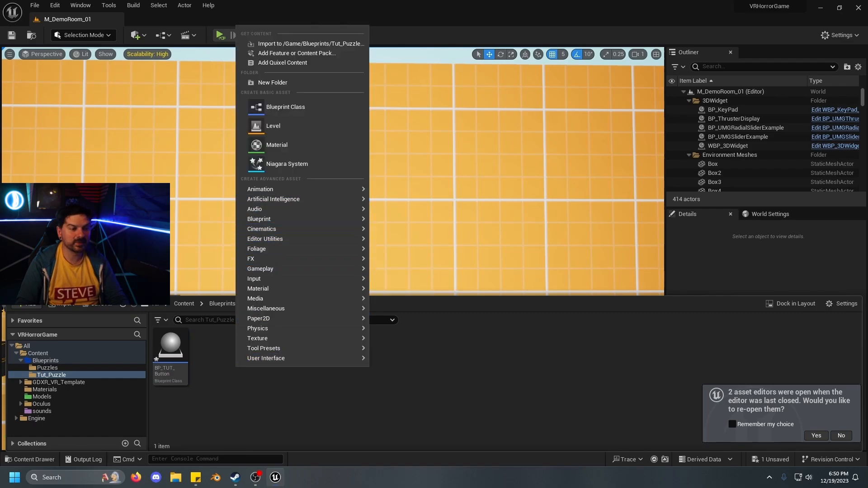
pyautogui.click(284, 107)
pyautogui.write('BP_TUT_Brain')
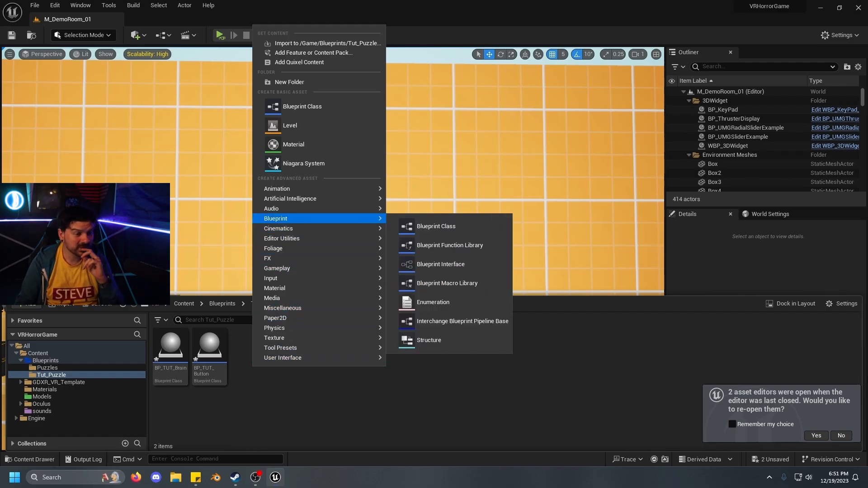
pyautogui.moveTo(447, 283)
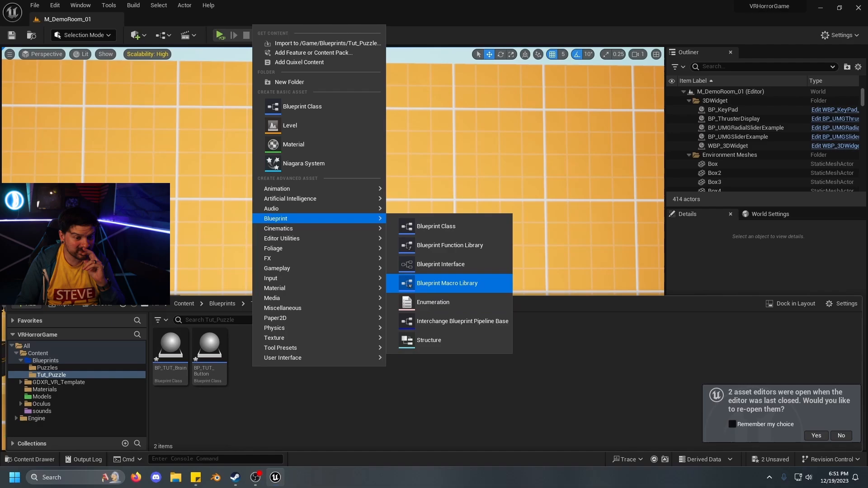
pyautogui.click(441, 264)
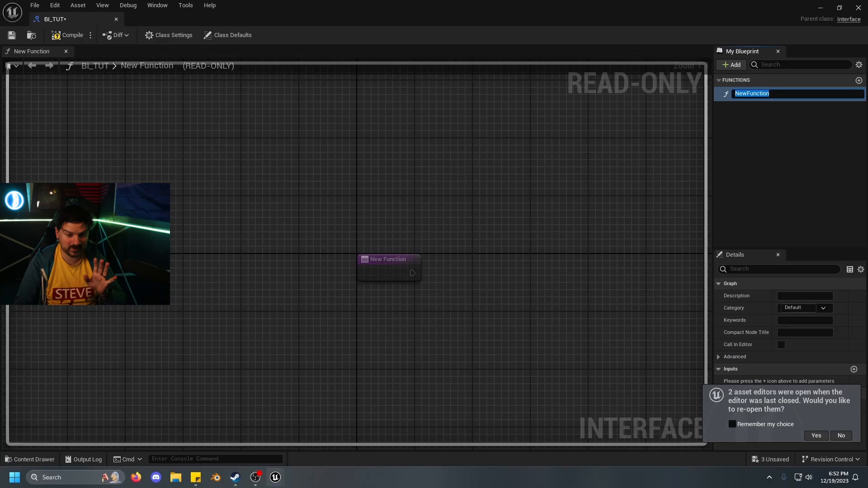
pyautogui.moveTo(751, 93)
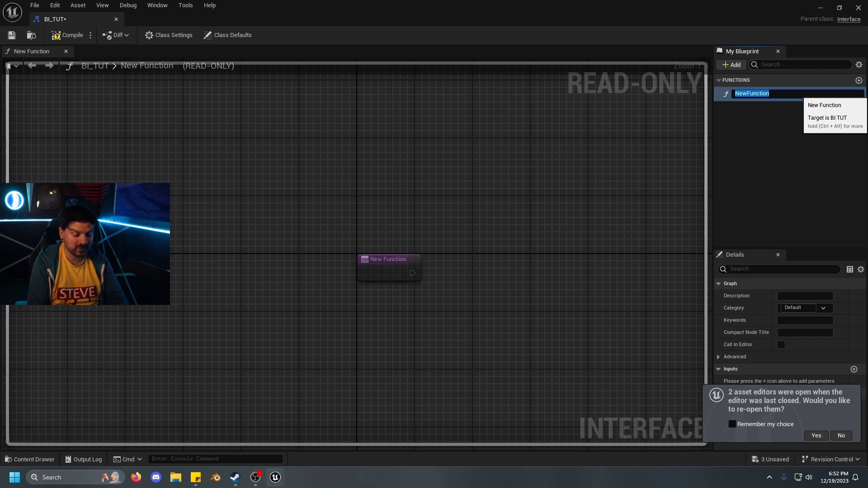
# Rename the interface's NewFunction to On/off and return to the demo room level
pyautogui.write('On/')
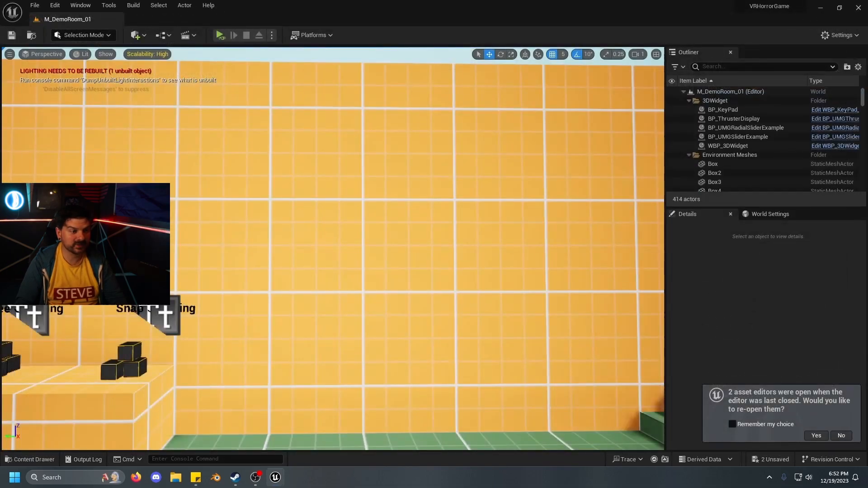
# Add a Cylinder component named Button to BP_TUT_Button
pyautogui.click(714, 173)
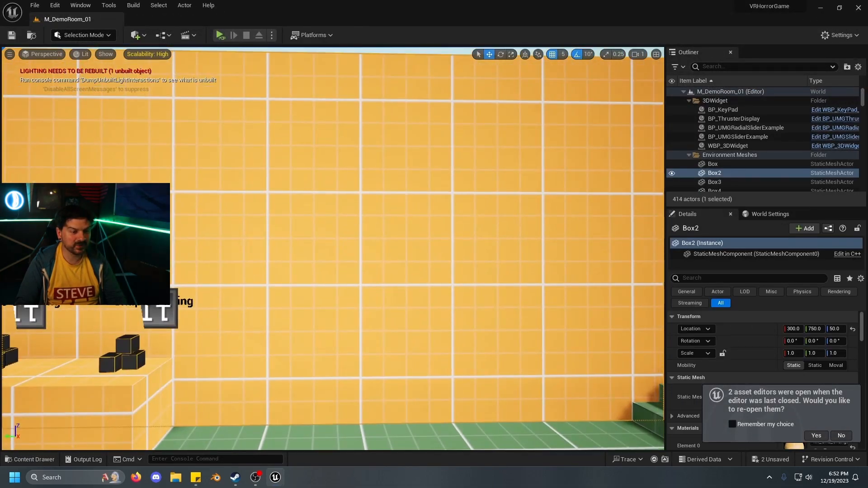
pyautogui.click(30, 459)
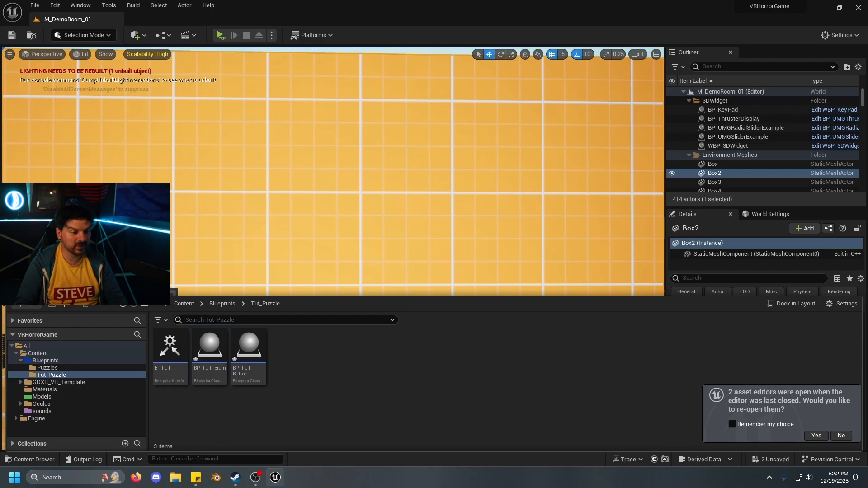
pyautogui.doubleClick(247, 346)
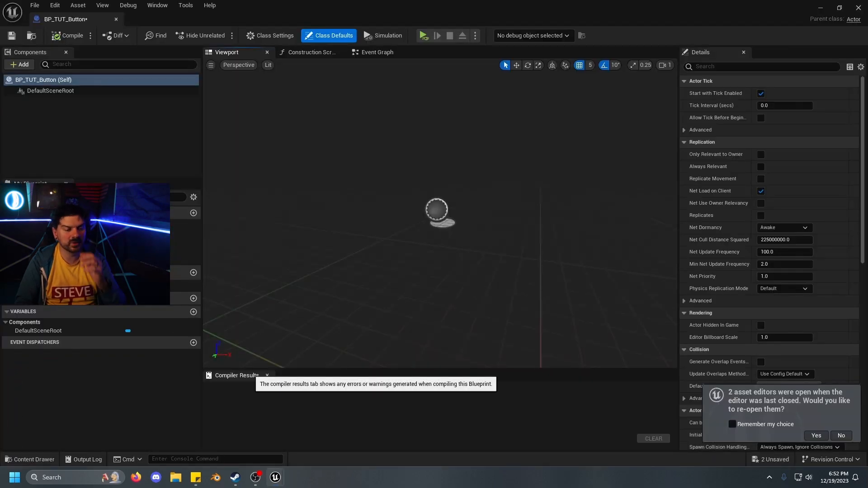
pyautogui.moveTo(19, 64)
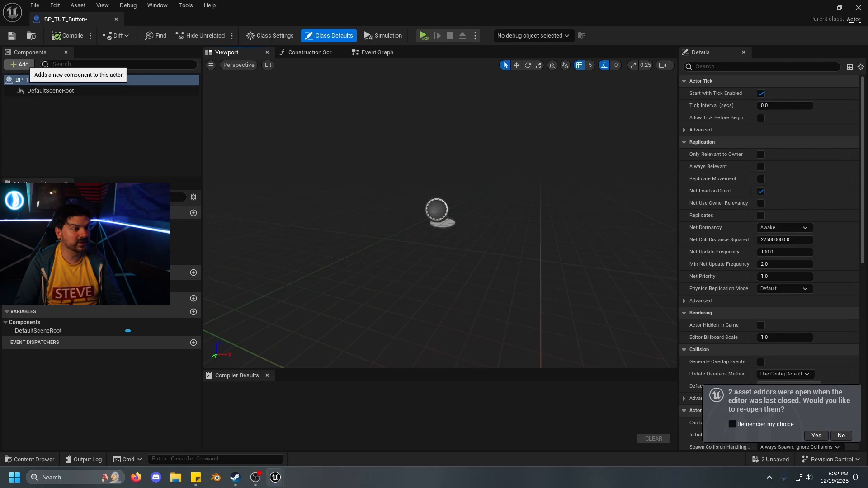
pyautogui.click(19, 65)
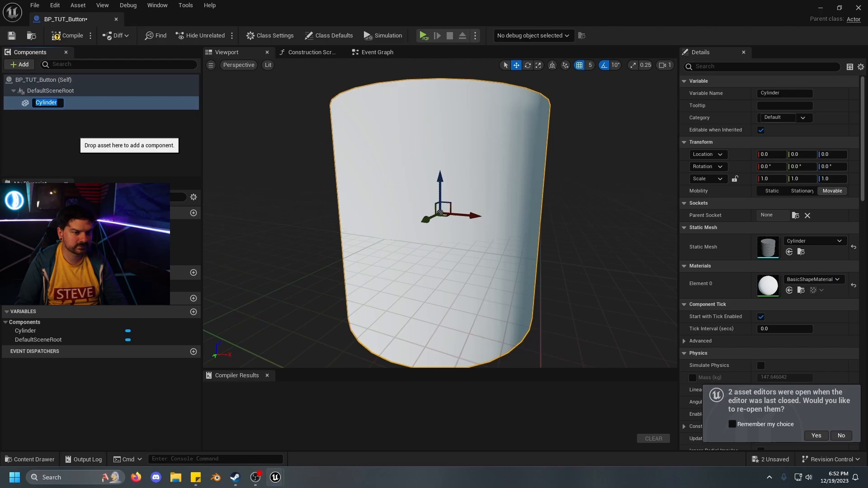
pyautogui.write('Button')
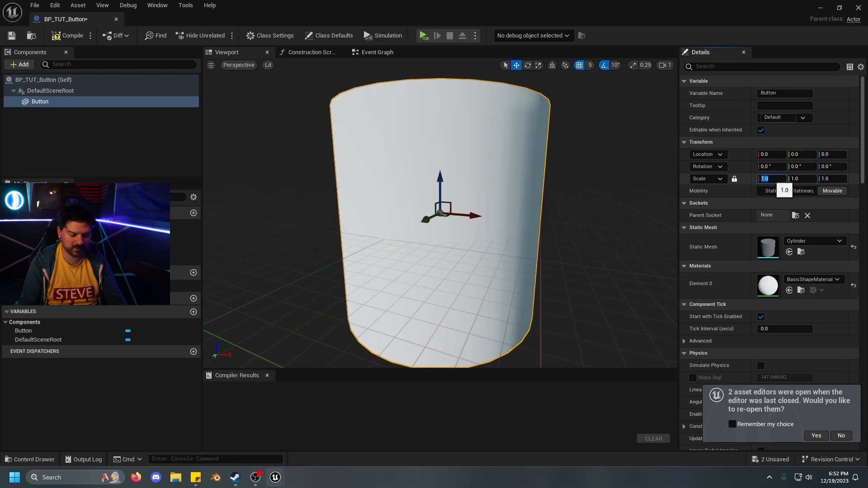
# Scale the Button cylinder to 0.2 with unlocked Z of 0.1 and compile
pyautogui.write('0.2')
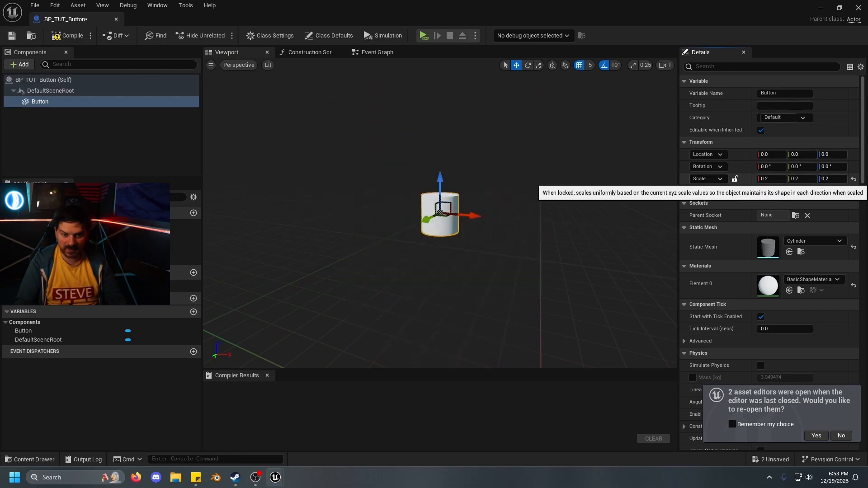
pyautogui.click(829, 178)
pyautogui.write('0.1')
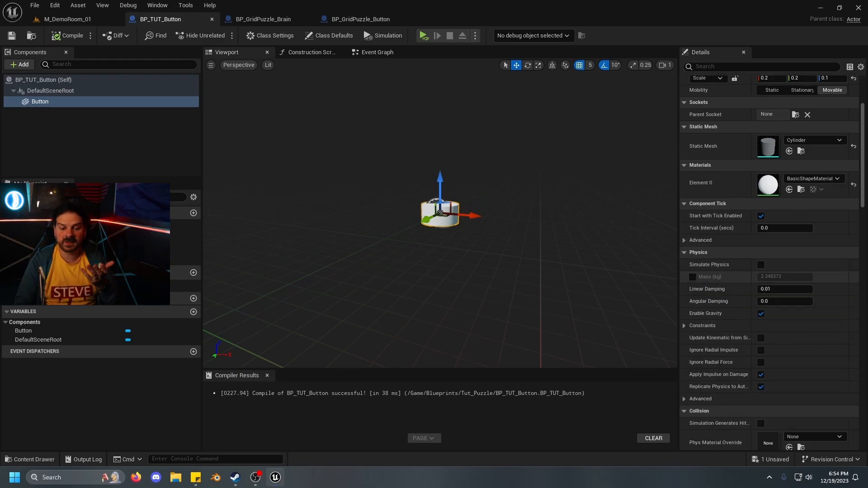
# Change the Button component's Collision Presets to custom settings
pyautogui.click(803, 384)
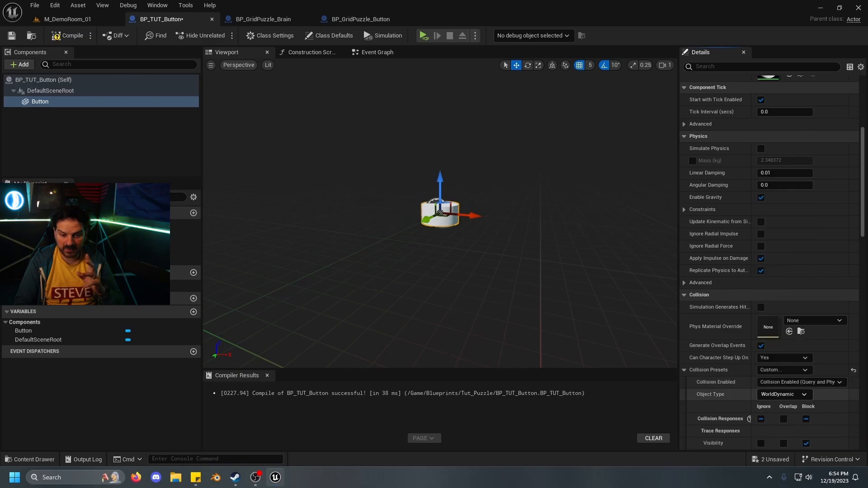
pyautogui.click(782, 394)
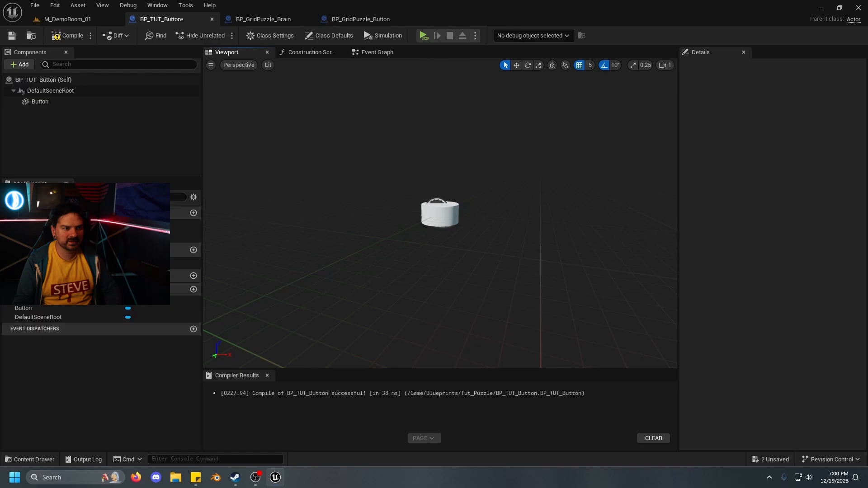
# Add BI_TUT as an implemented interface in BP_TUT_Button's Class Settings
pyautogui.click(377, 52)
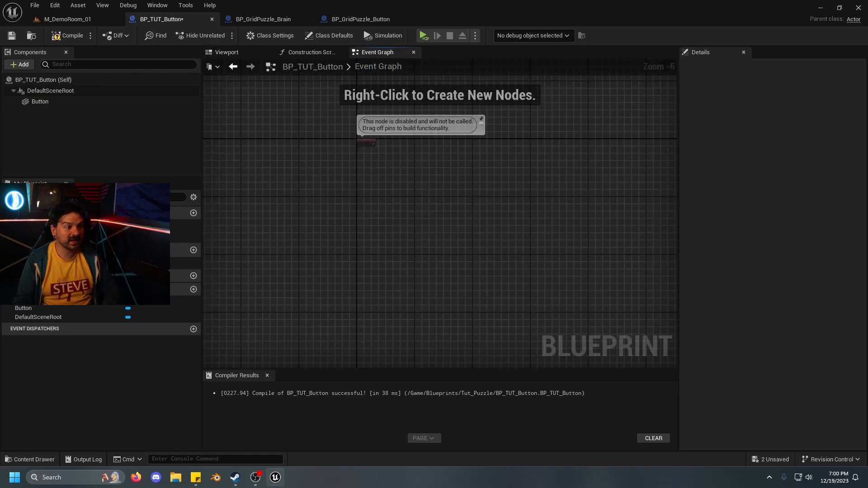
pyautogui.moveTo(36, 80)
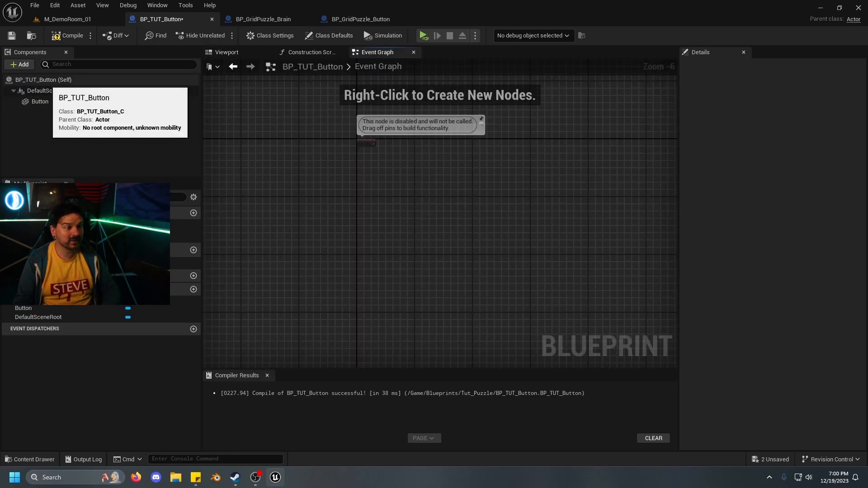
pyautogui.click(333, 35)
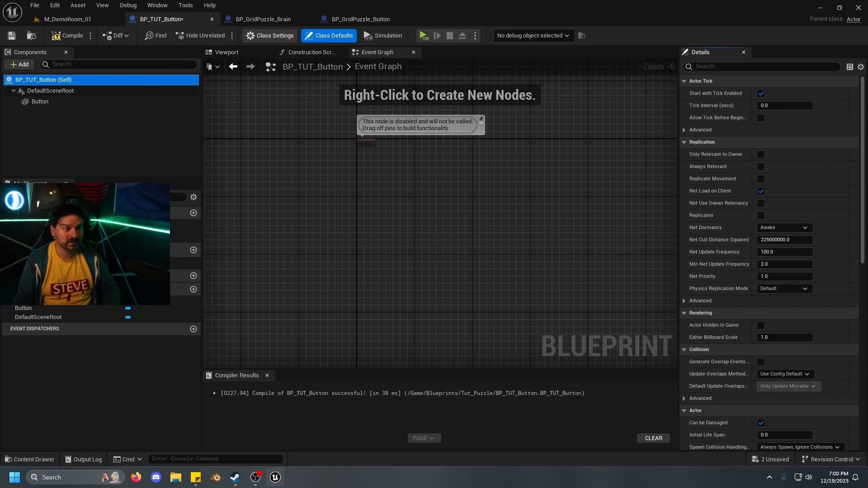
pyautogui.click(273, 35)
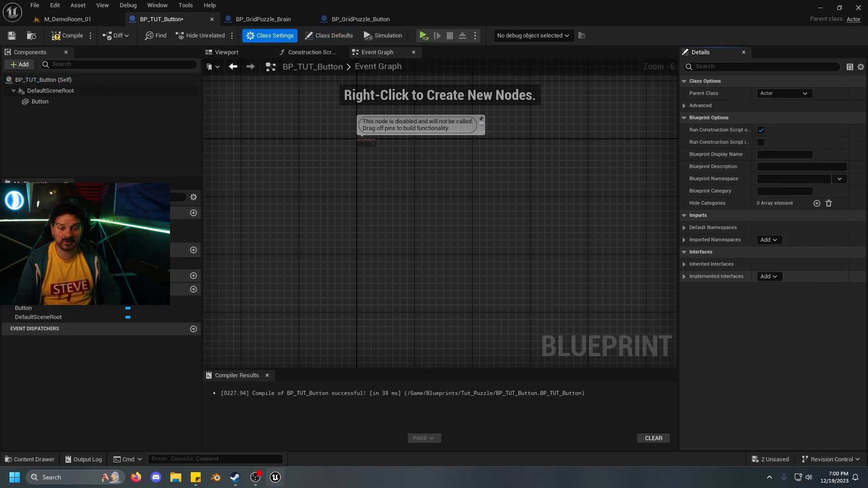
pyautogui.click(769, 277)
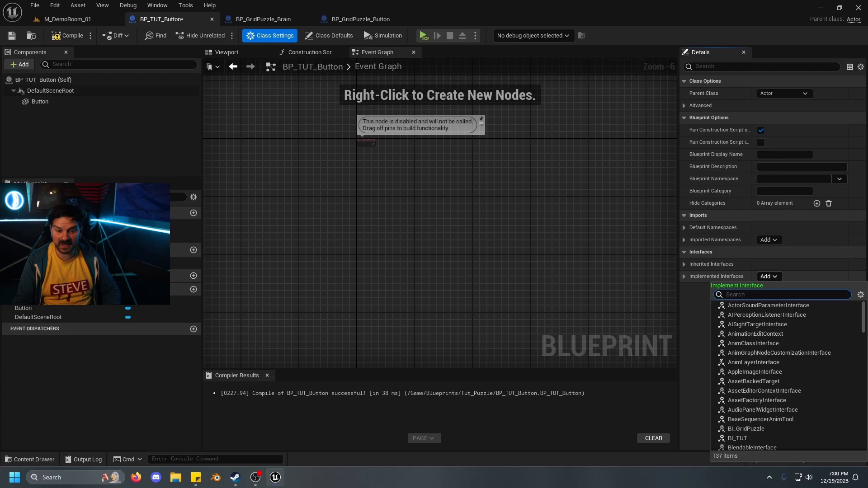
pyautogui.write('B')
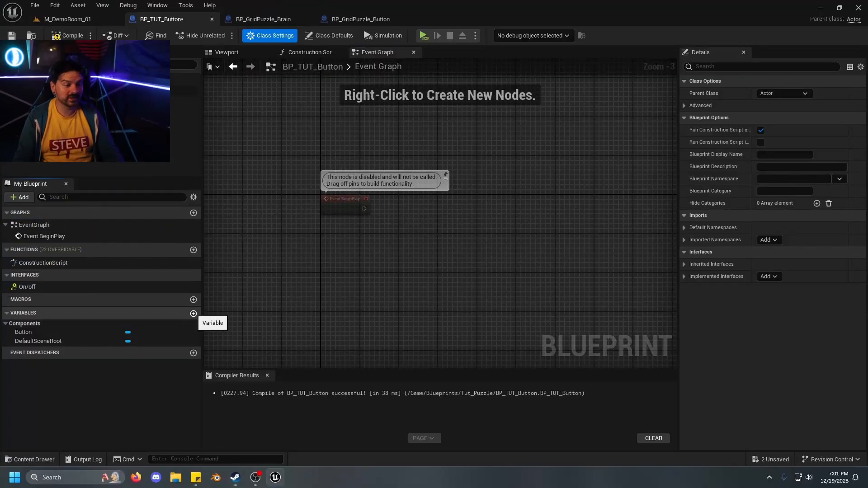
# Create a boolean variable OnOrOff and place its getter in the event graph
pyautogui.click(194, 313)
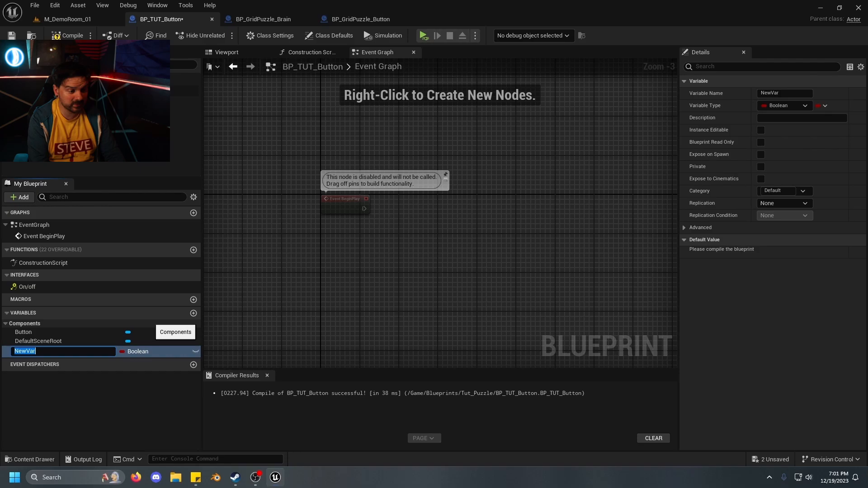
pyautogui.write('OnOrOff')
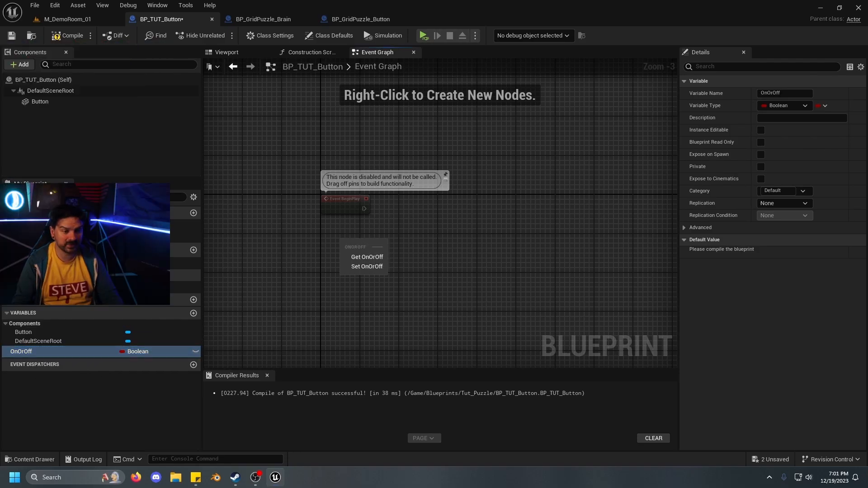
pyautogui.click(760, 129)
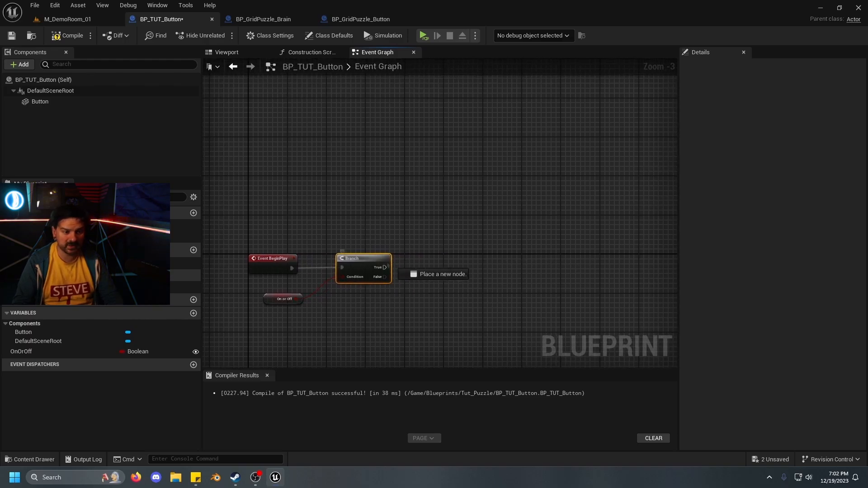
# Add a Set Material node on the branch's True output targeting Button, then save
pyautogui.write('se')
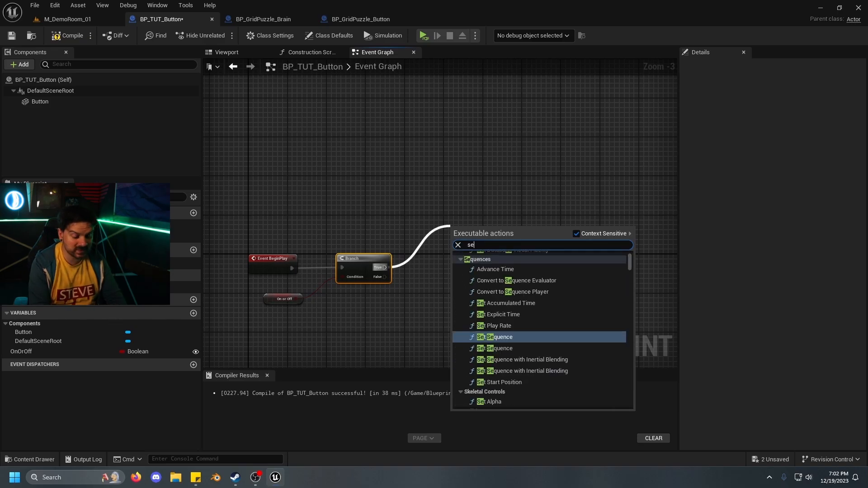
pyautogui.click(496, 336)
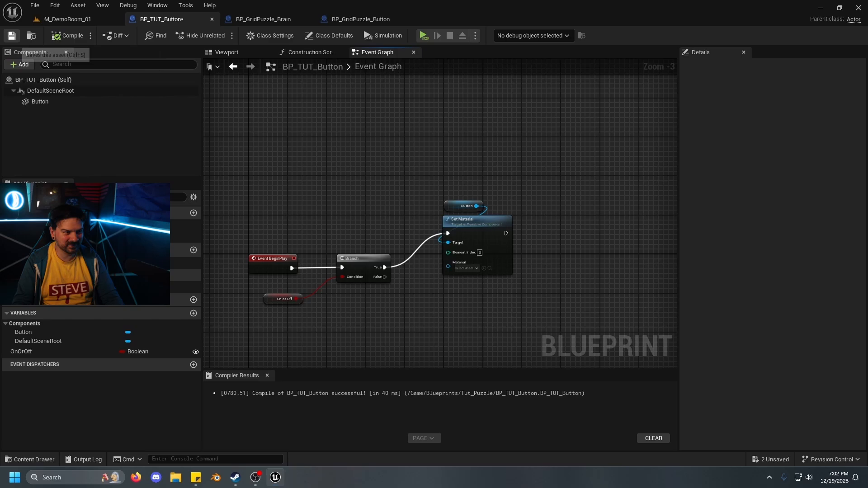
pyautogui.click(66, 19)
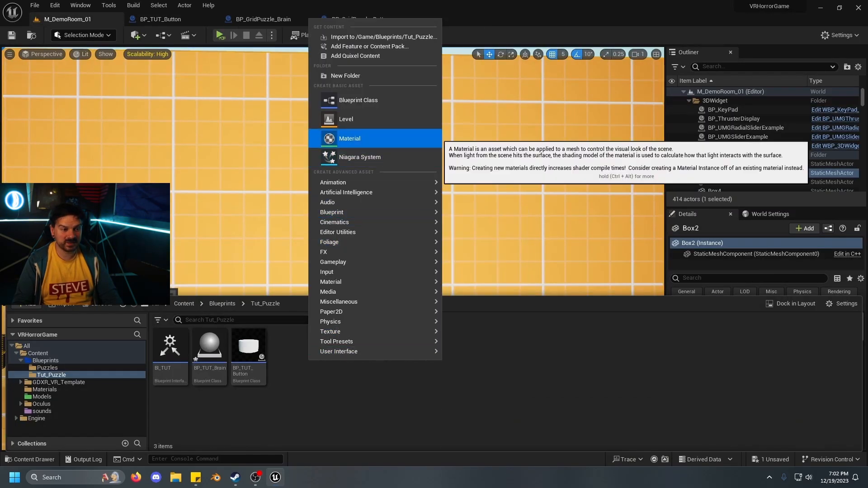
# Create a material MT_TUT_ON and bring it up in the material editor
pyautogui.click(349, 138)
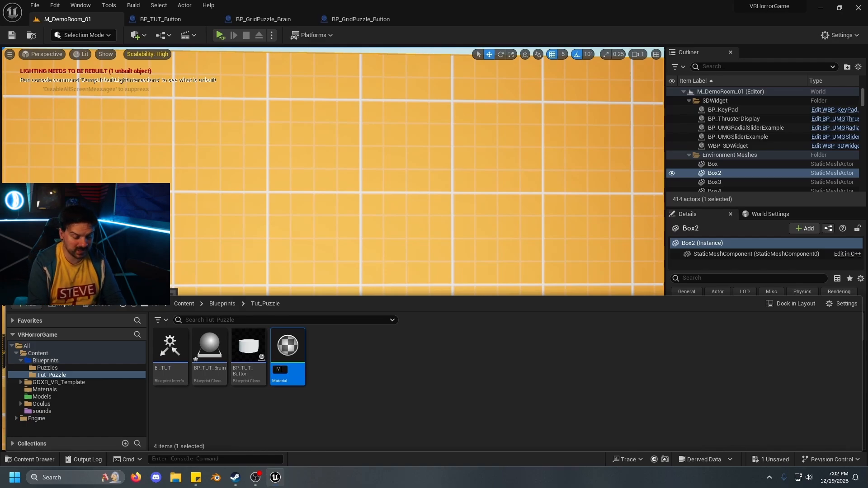
pyautogui.write('T_TUT_ON')
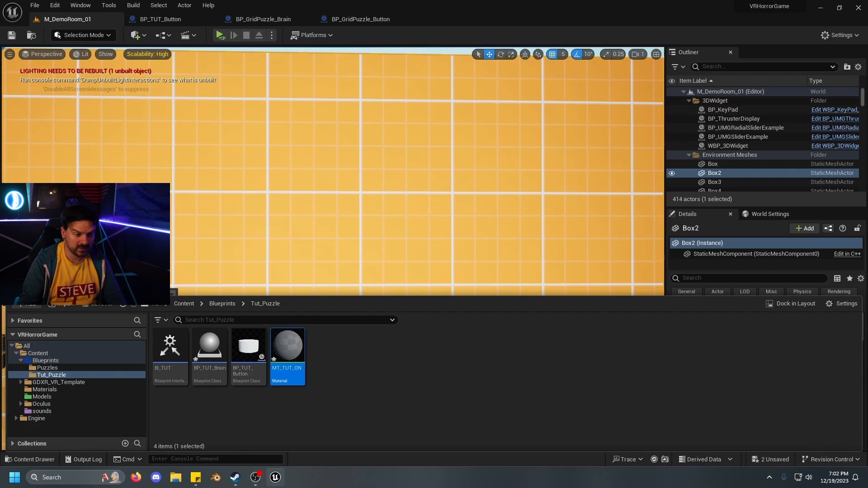
pyautogui.doubleClick(287, 346)
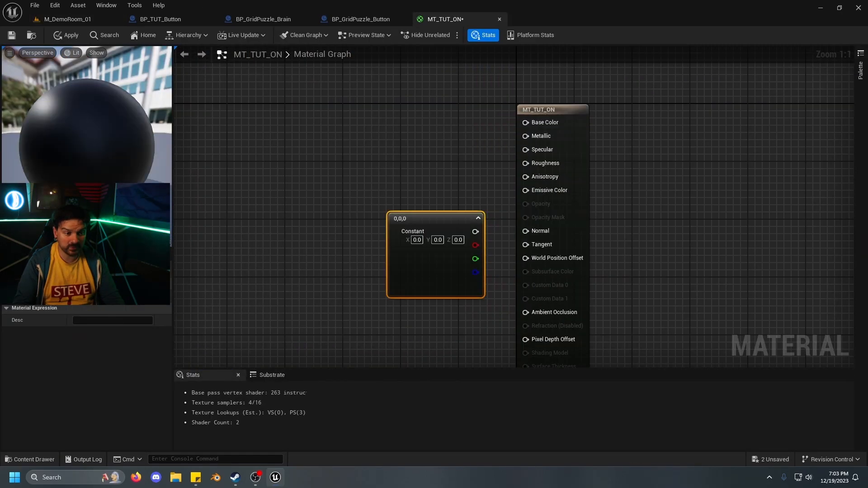
# Wire a green Constant3Vector into Emissive Color and save MT_TUT_ON
pyautogui.moveTo(434, 218); pyautogui.dragTo(383, 211)
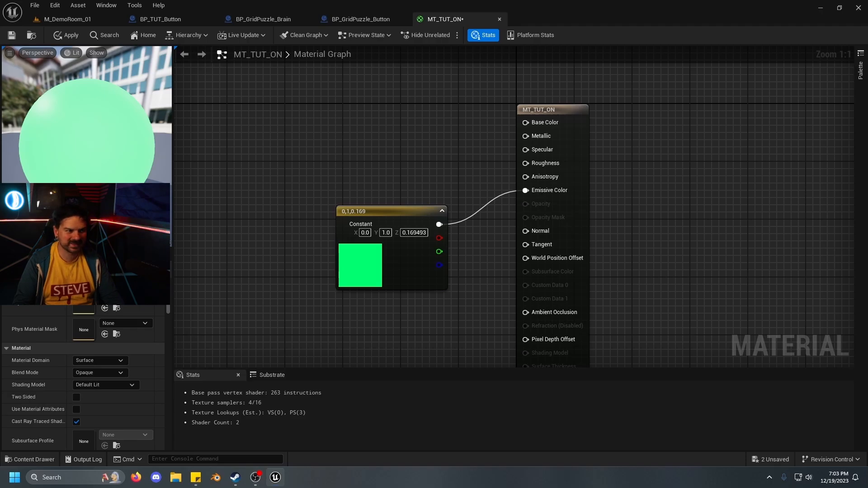
pyautogui.click(65, 35)
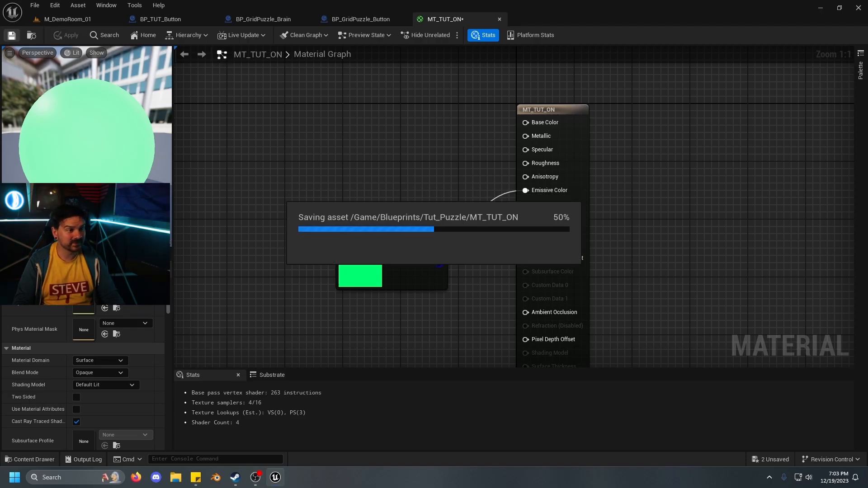
pyautogui.click(67, 19)
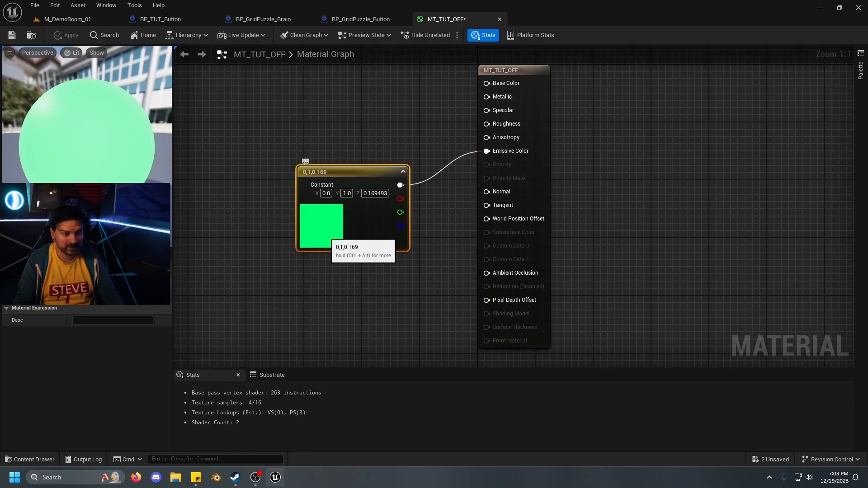
# Set MT_TUT_OFF's constant colour to red and save the material
pyautogui.click(321, 226)
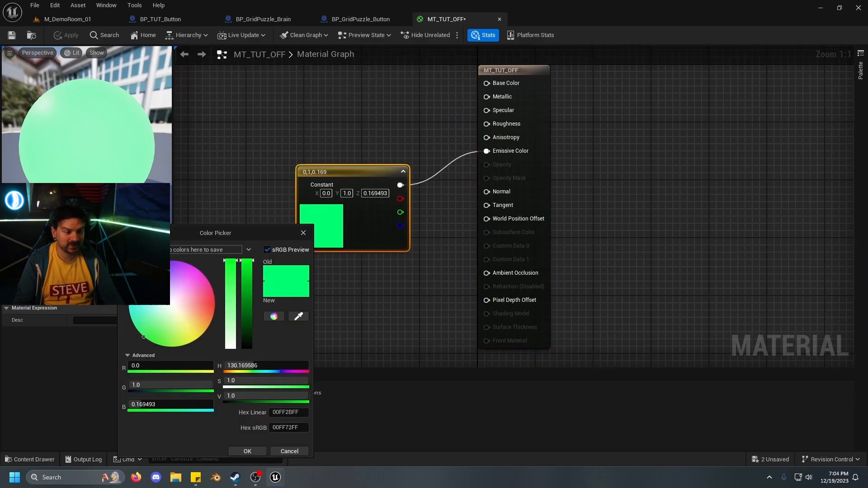
pyautogui.click(247, 451)
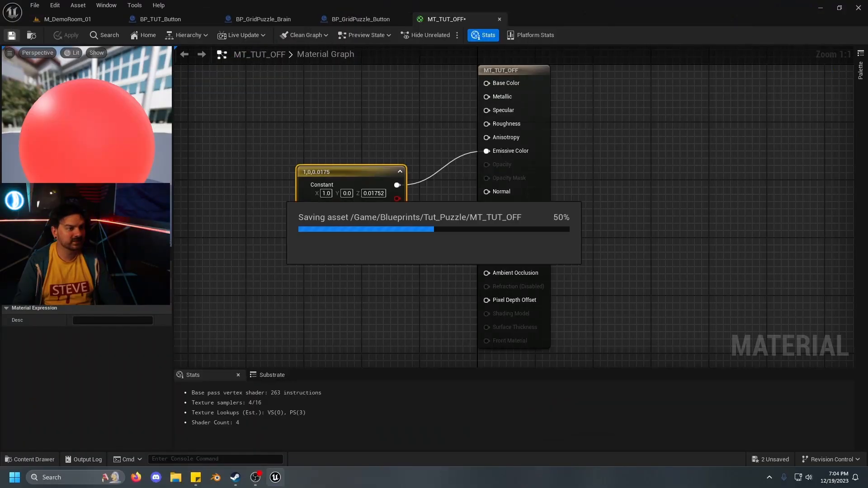
pyautogui.click(161, 19)
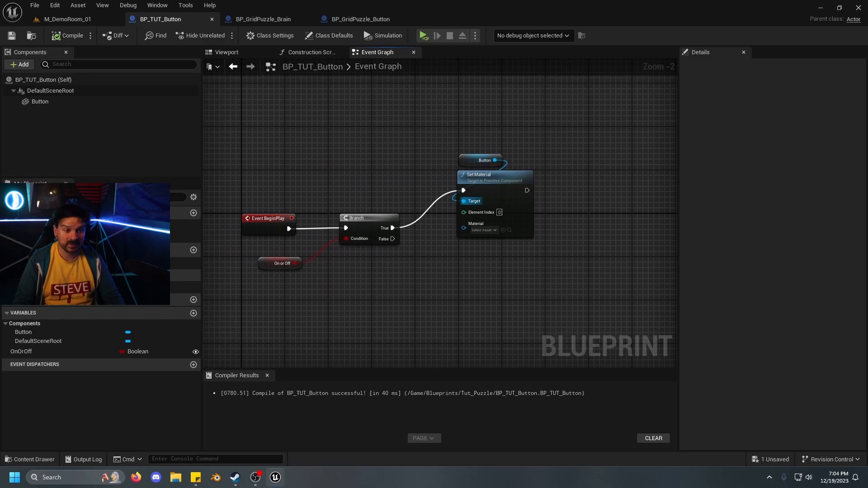
# Assign MT_TUT_ON to the Set Material node on the True branch
pyautogui.click(481, 229)
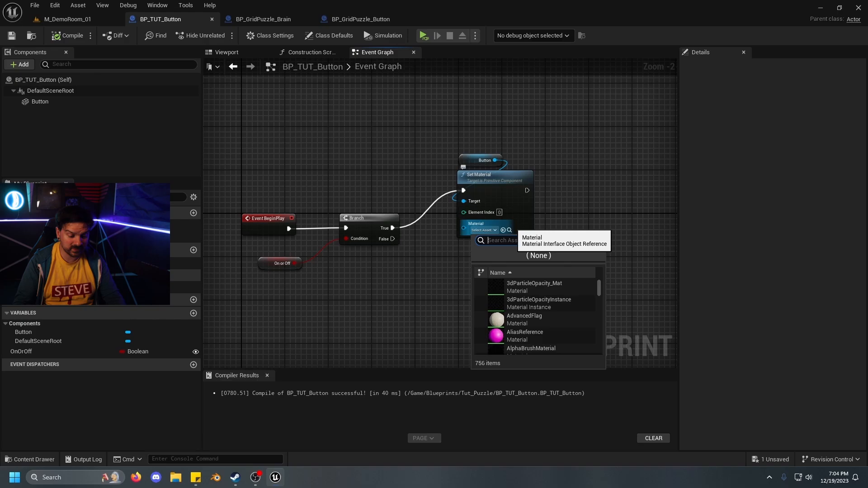
pyautogui.write('MT_TUT')
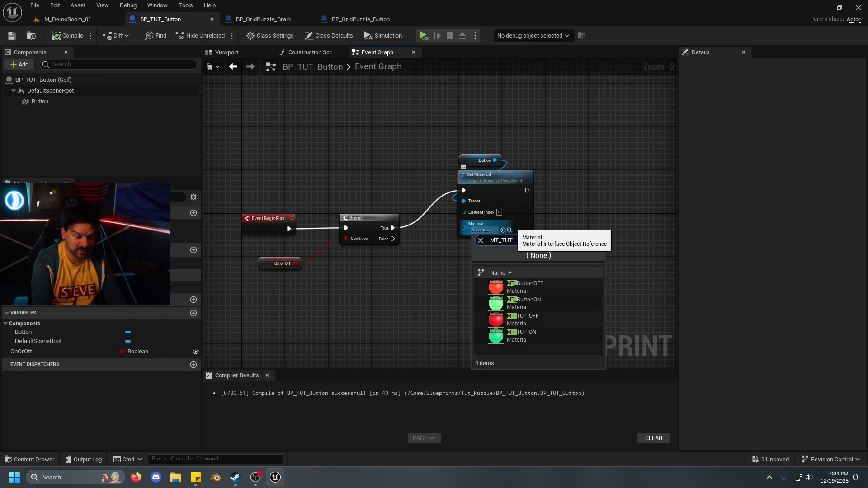
pyautogui.click(522, 335)
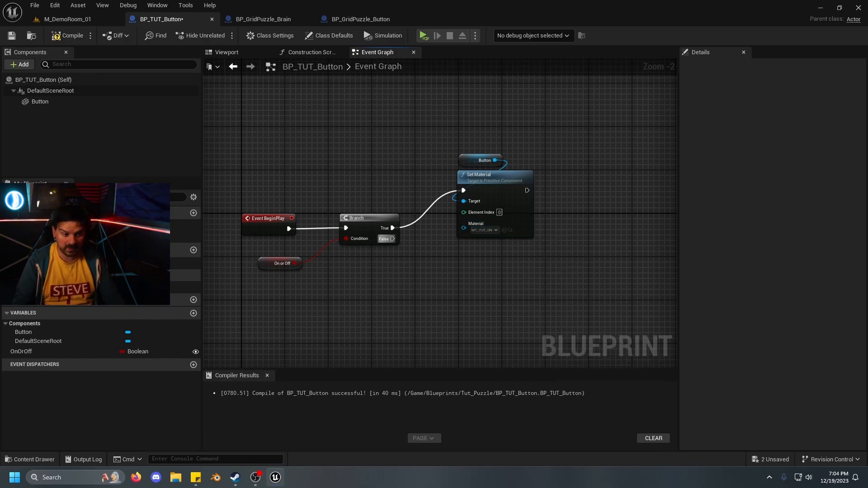
# Add a second Set Material node on False with MT_TUT_OFF and save the blueprint
pyautogui.click(493, 174)
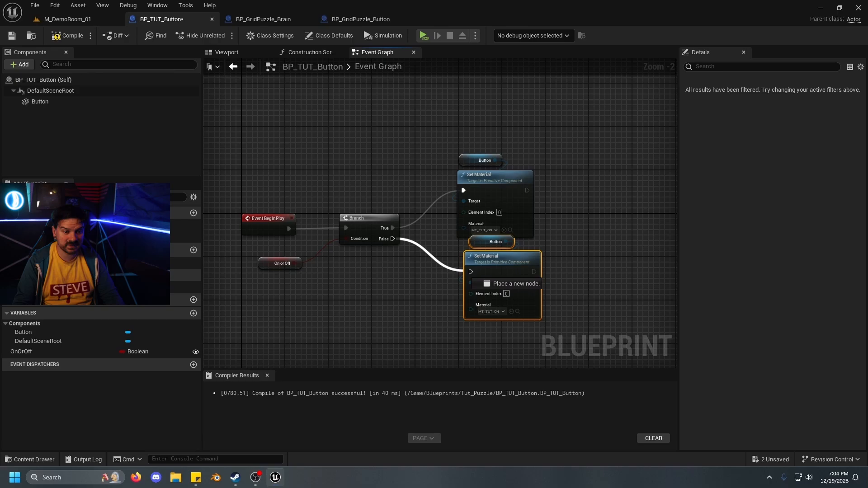
pyautogui.click(489, 311)
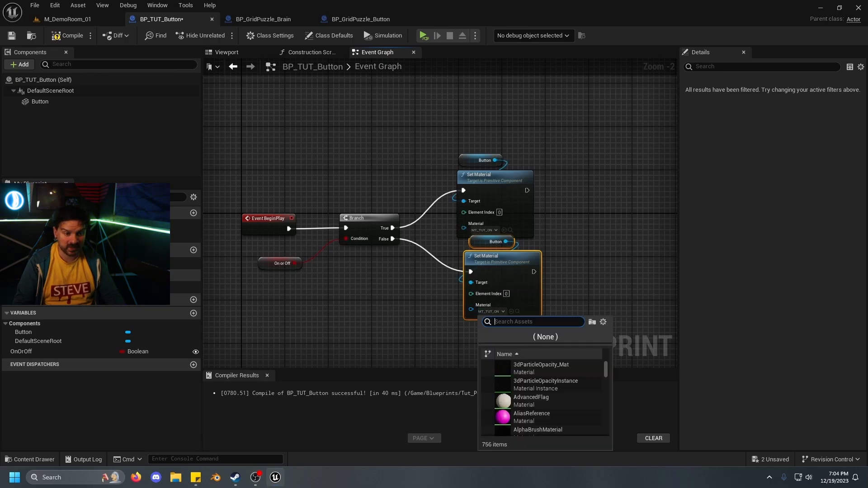
pyautogui.write('MT_')
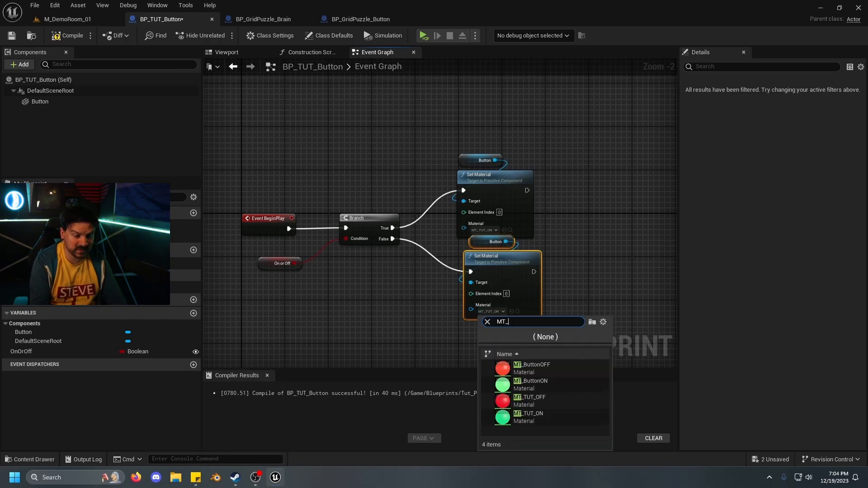
pyautogui.click(529, 400)
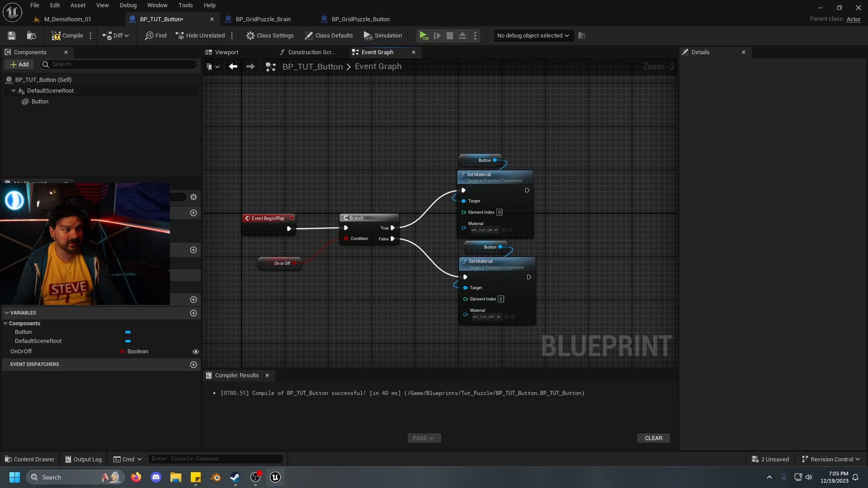
pyautogui.click(68, 19)
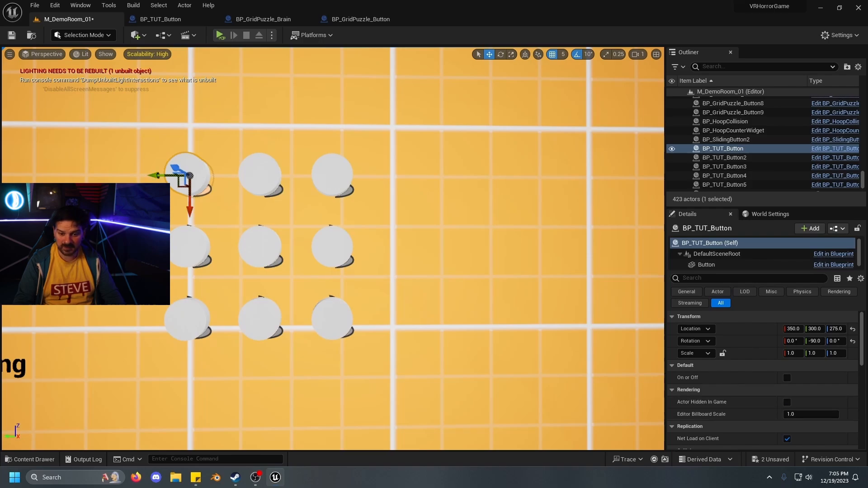
# Check two grid buttons' On/Off settings, simulate to see green and red, then stop
pyautogui.click(786, 378)
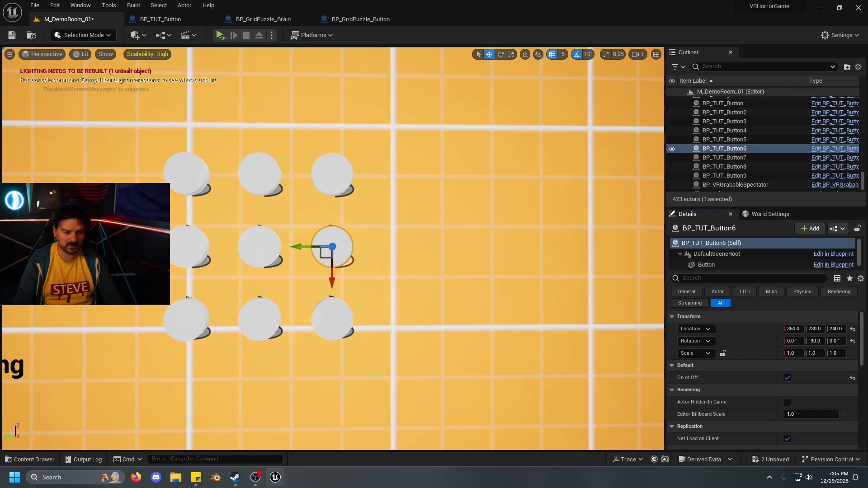
pyautogui.click(723, 167)
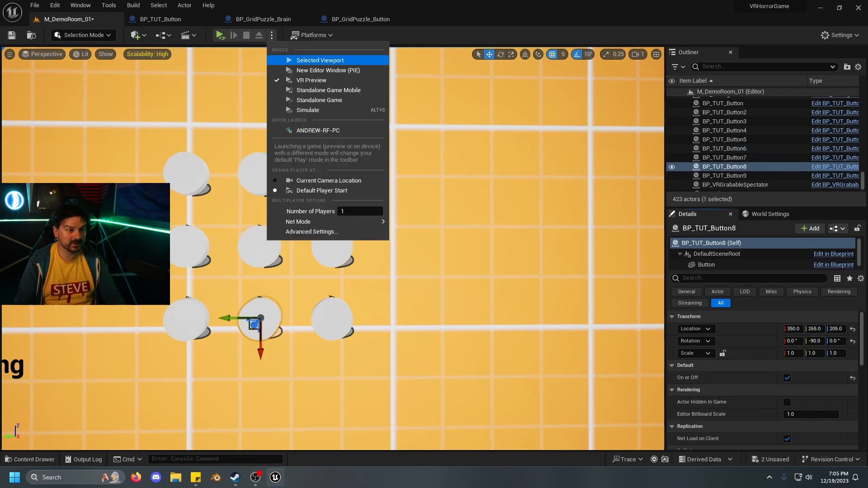
pyautogui.click(319, 60)
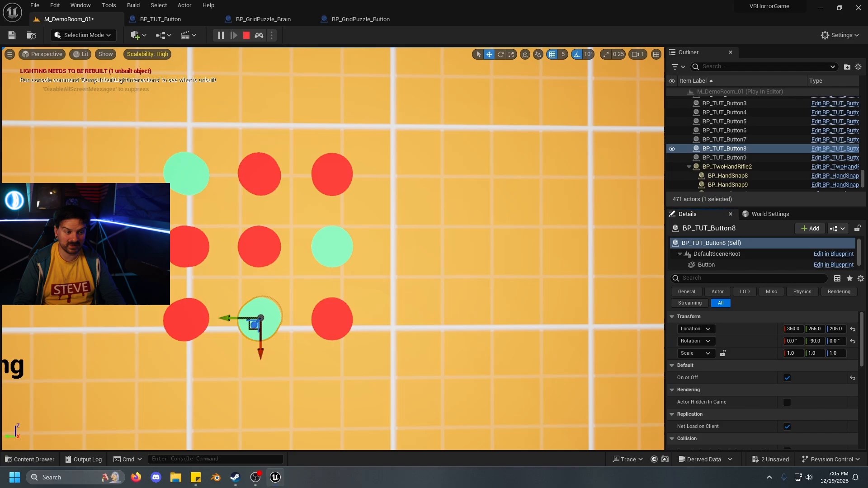
pyautogui.click(246, 35)
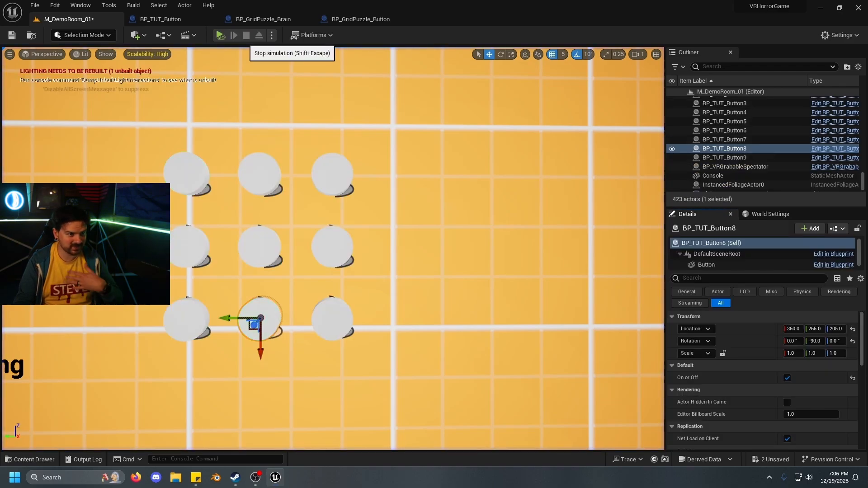
pyautogui.click(161, 19)
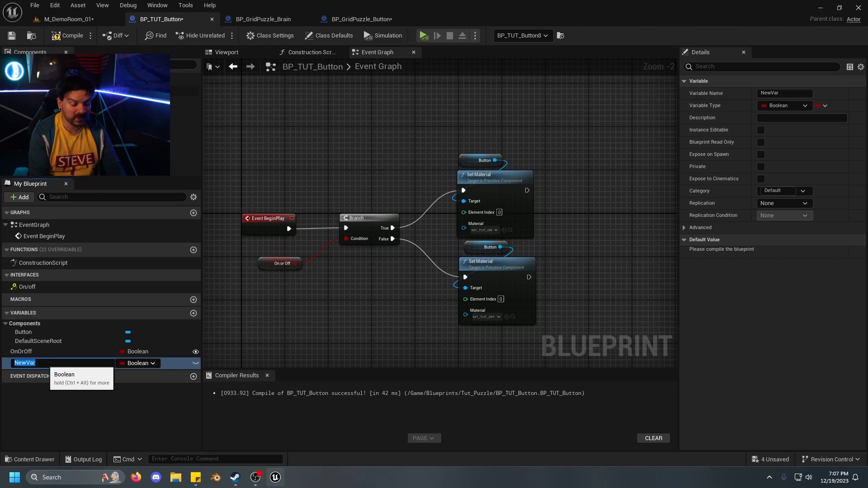
# Add an Instance Editable Button_Left variable of type BP TUT Button
pyautogui.write('Button_Left')
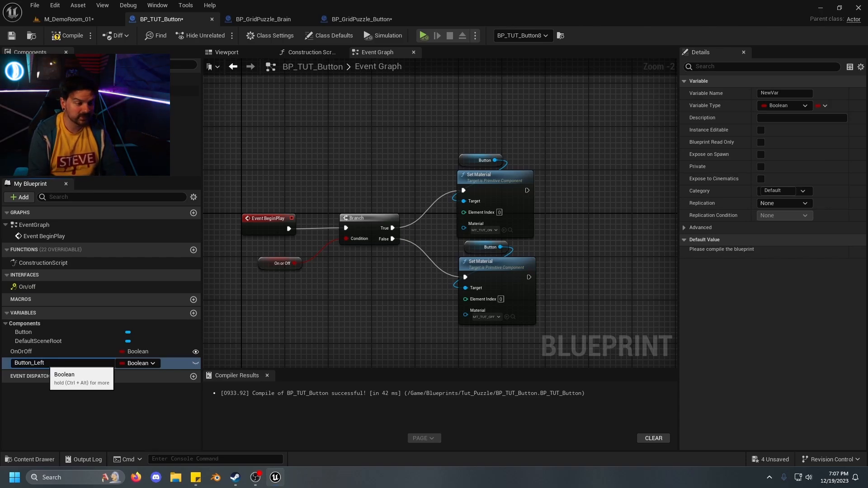
pyautogui.doubleClick(29, 363)
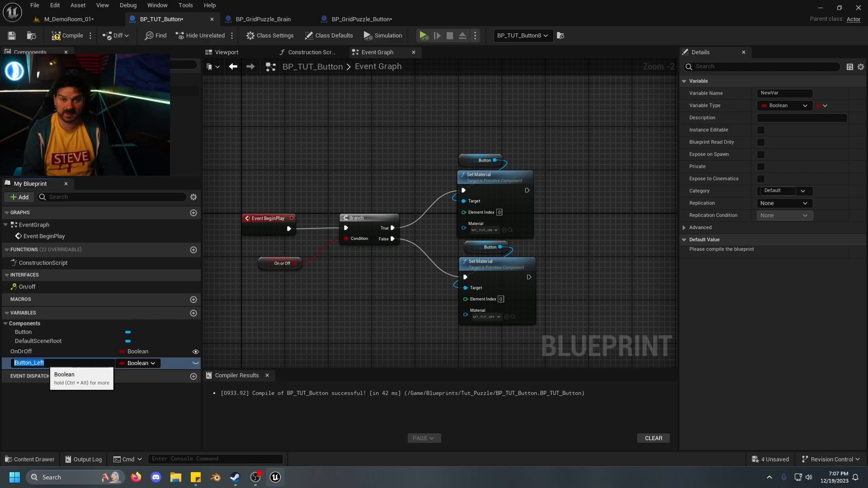
pyautogui.click(137, 363)
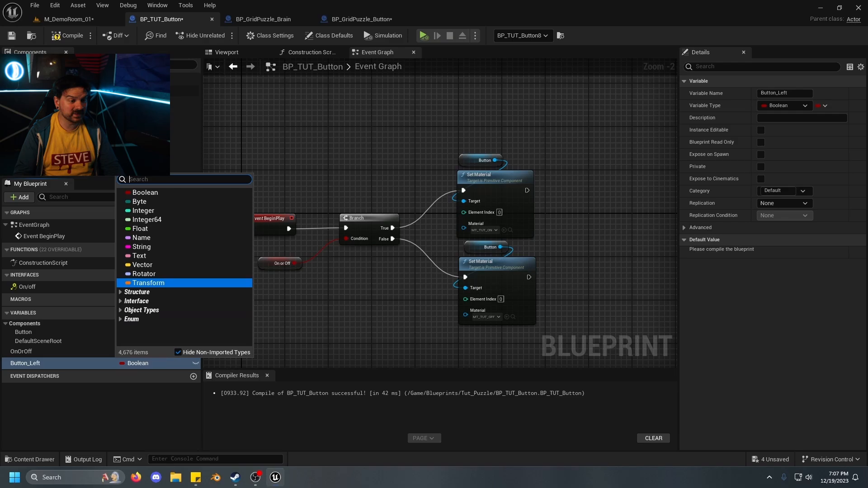
pyautogui.write('B')
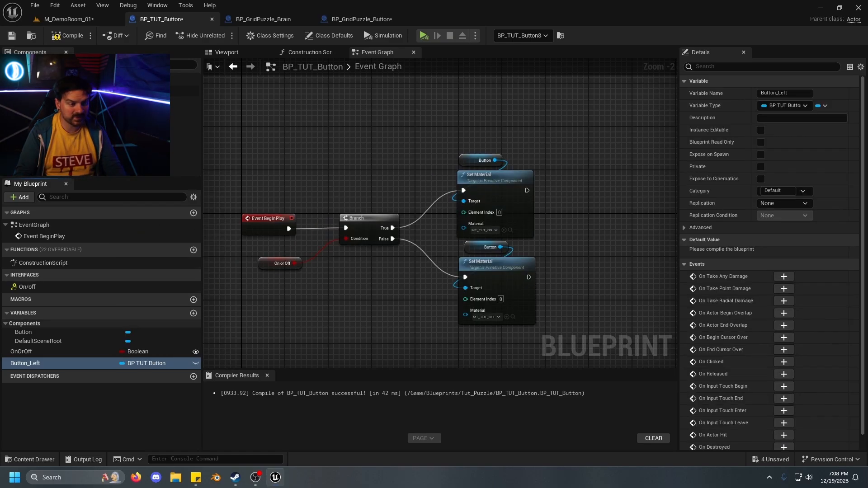
pyautogui.rightClick(26, 362)
pyautogui.write('Button_Right')
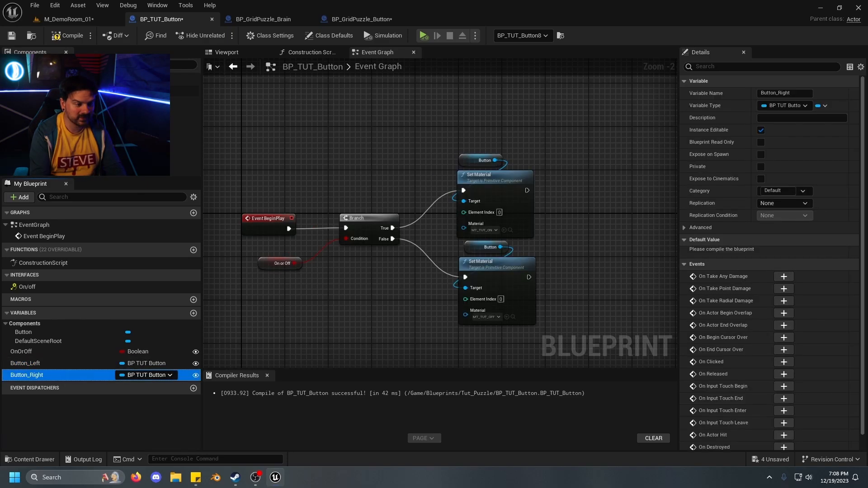
# Duplicate it into Button_Right, Button_Up and Button_Down neighbour references
pyautogui.rightClick(27, 374)
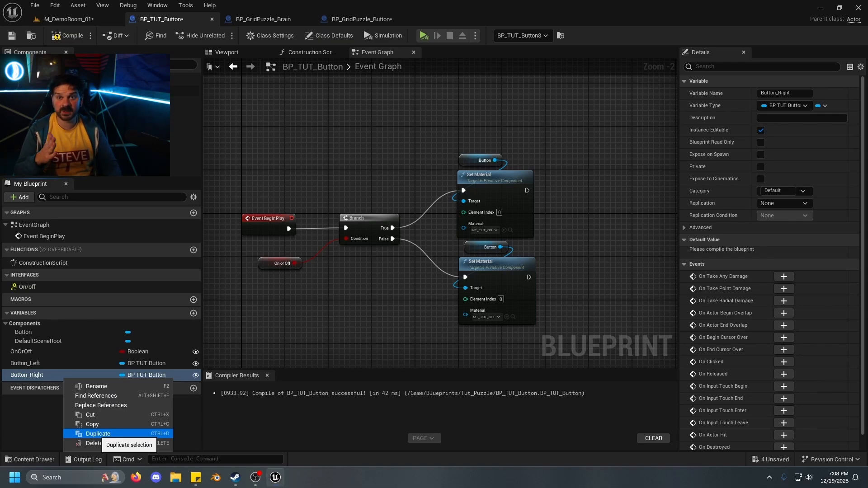
pyautogui.click(98, 433)
pyautogui.write('Button_Down')
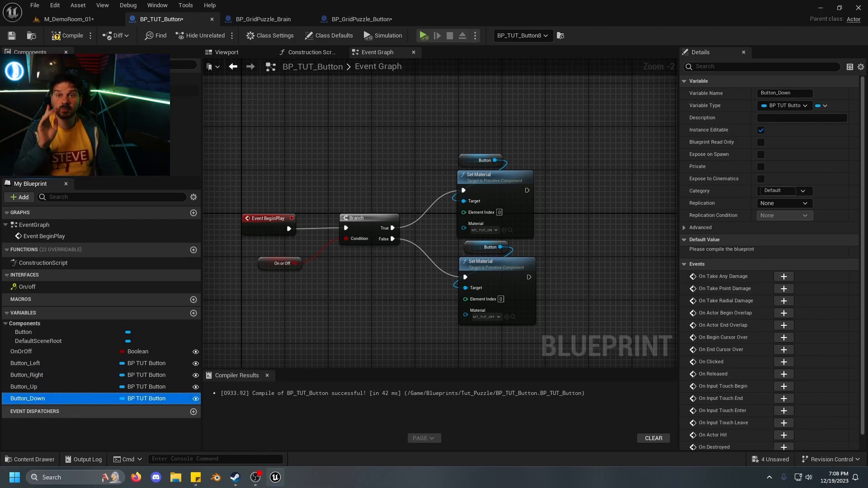
pyautogui.click(147, 397)
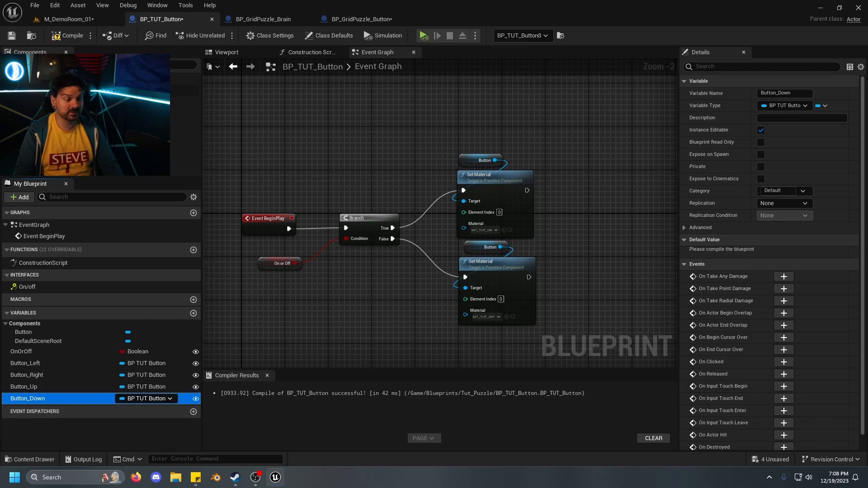
pyautogui.rightClick(27, 397)
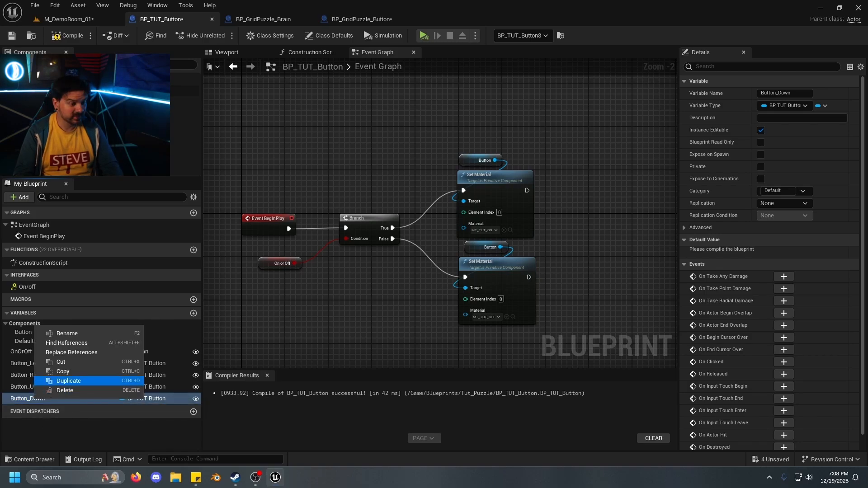
pyautogui.click(68, 381)
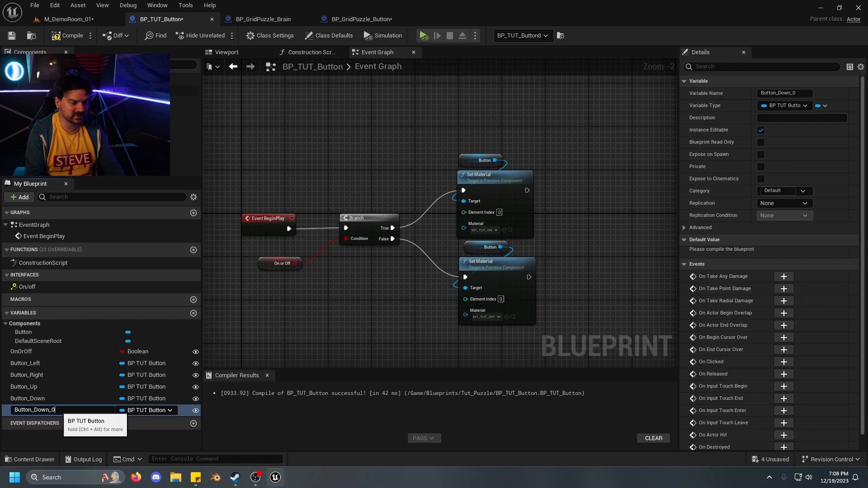
pyautogui.write('Button_B')
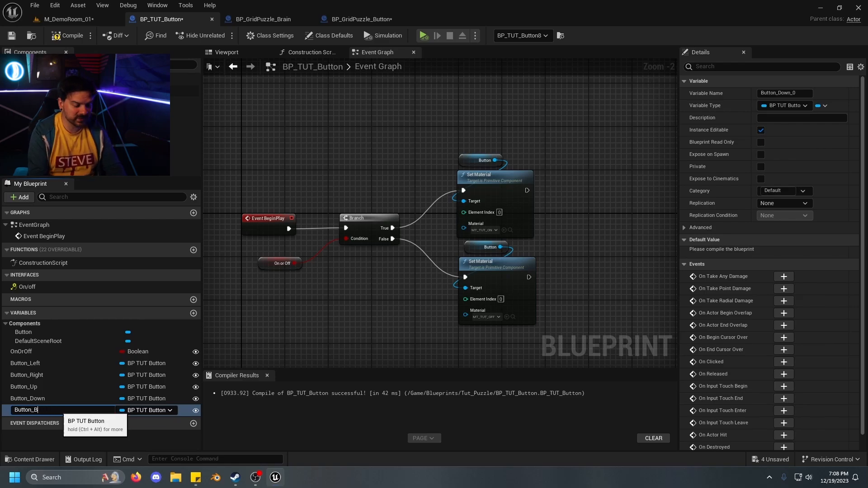
pyautogui.press('ctrl+a')
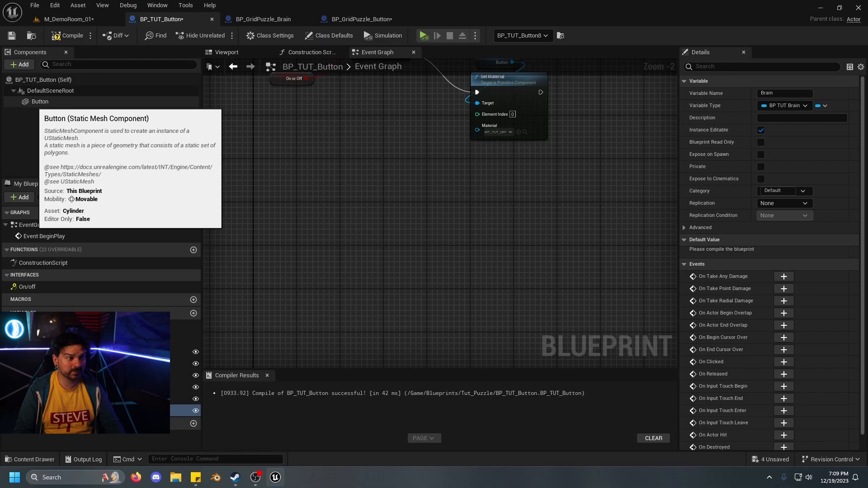
# Add OnComponentBeginOverlap on the Button mesh with Do Once and On/off calls to Left, Right and Up buttons
pyautogui.rightClick(39, 101)
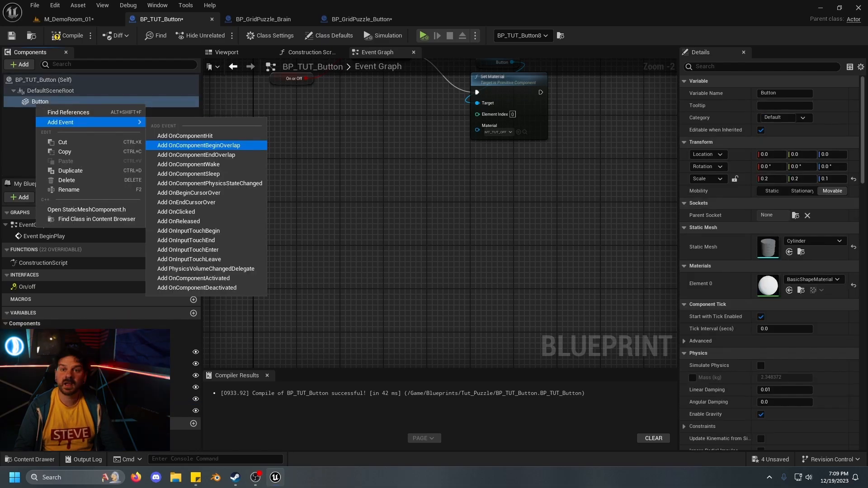
pyautogui.click(198, 145)
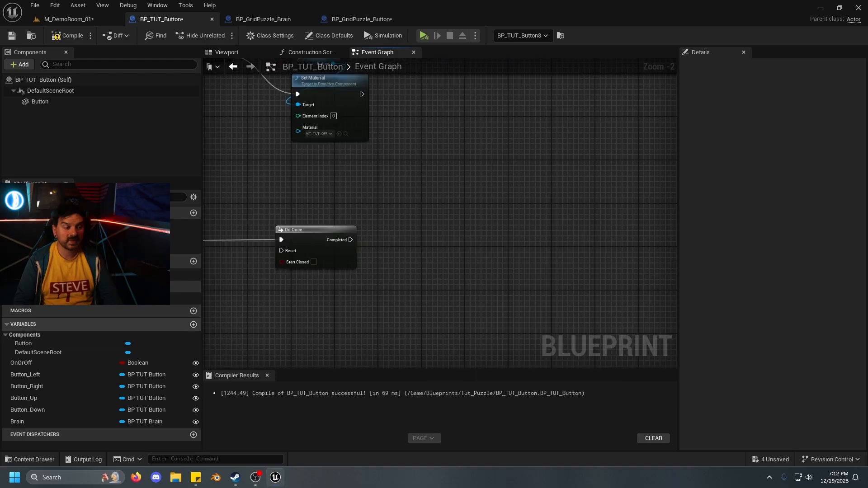
pyautogui.click(26, 374)
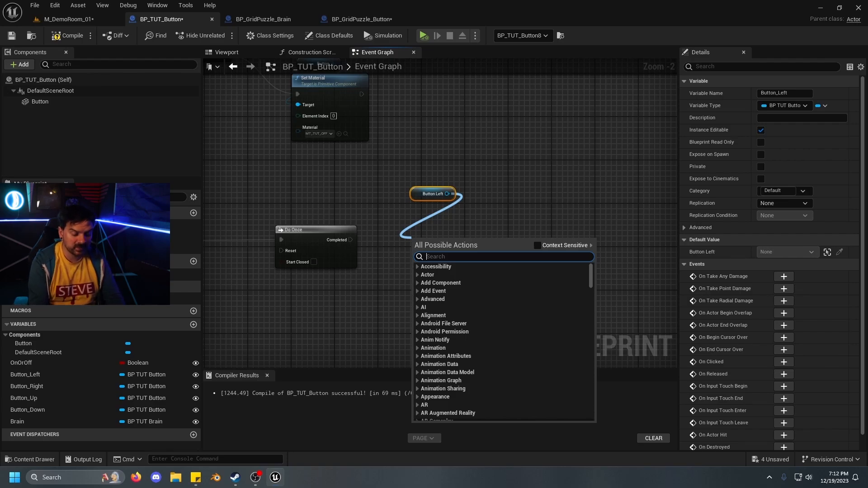
pyautogui.write('on/off')
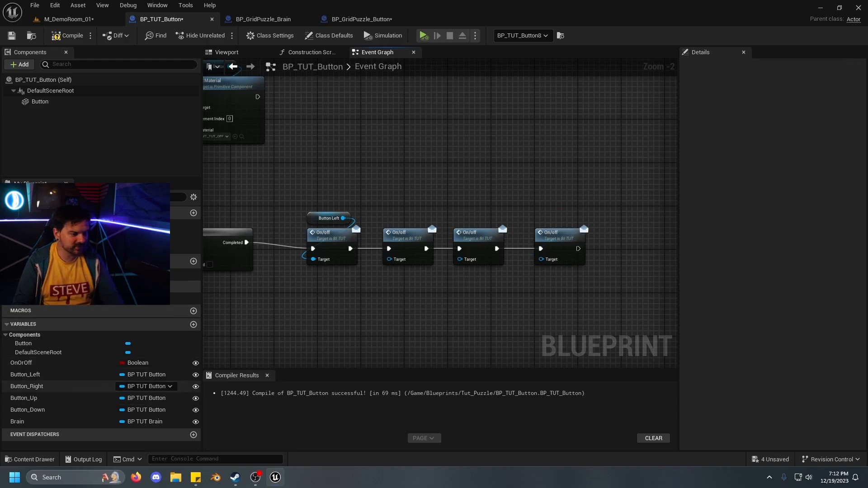
pyautogui.click(26, 386)
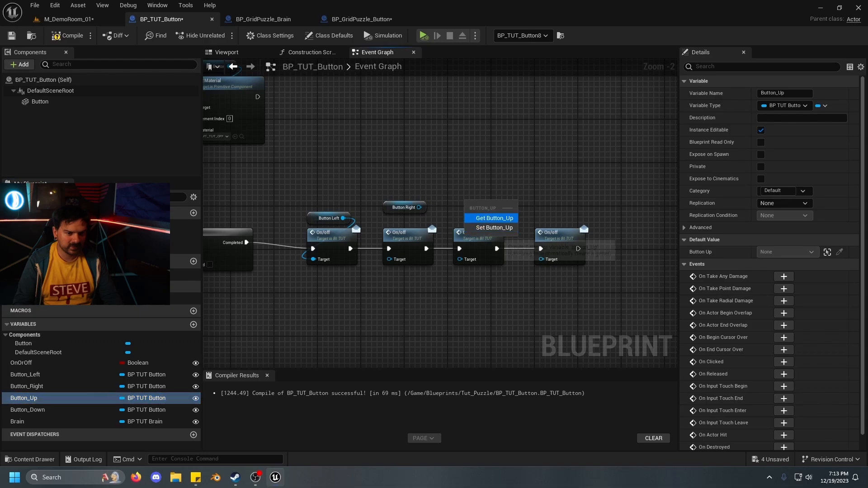
pyautogui.click(27, 409)
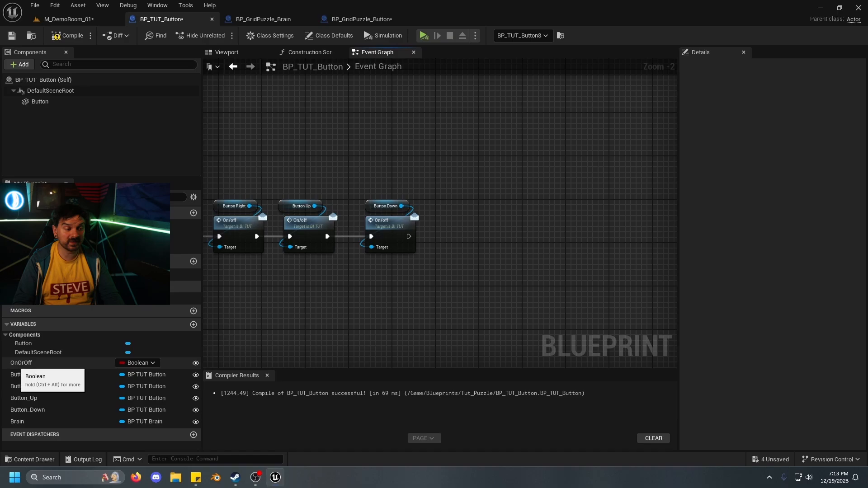
# Set OnOrOff to NOT its value after the last On/off call, then Branch to the two Set Material nodes
pyautogui.click(21, 362)
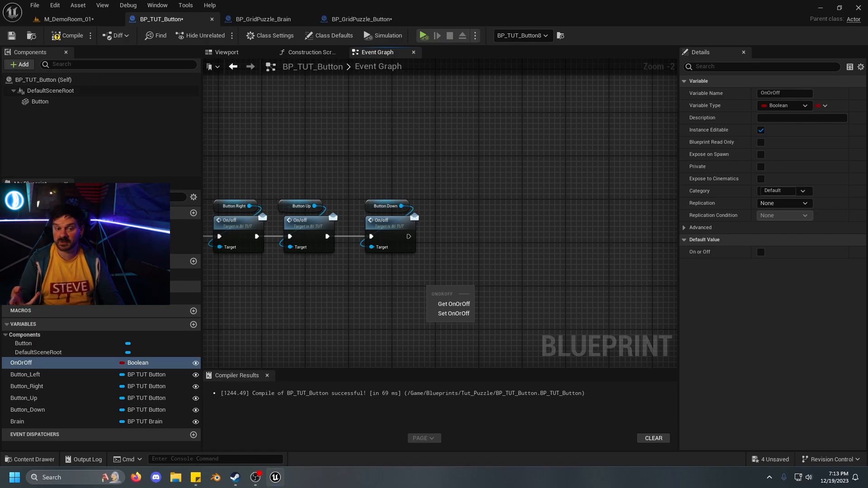
pyautogui.click(453, 304)
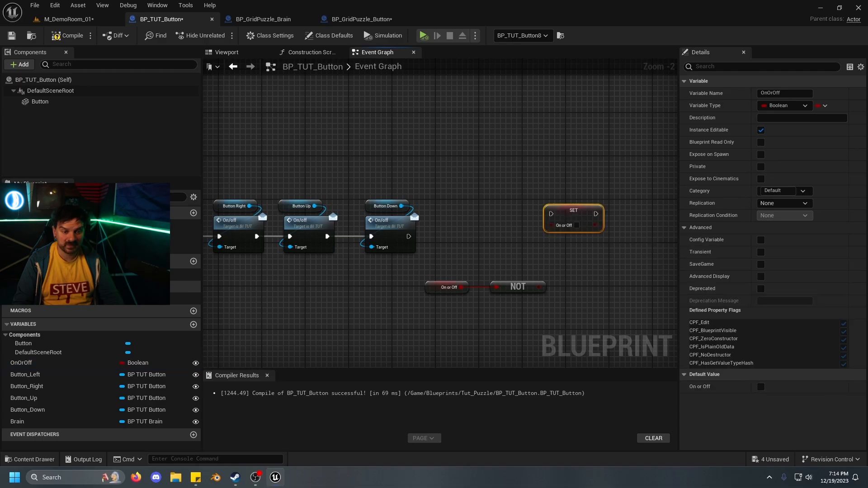
pyautogui.moveTo(408, 236); pyautogui.dragTo(570, 215)
pyautogui.write('bra')
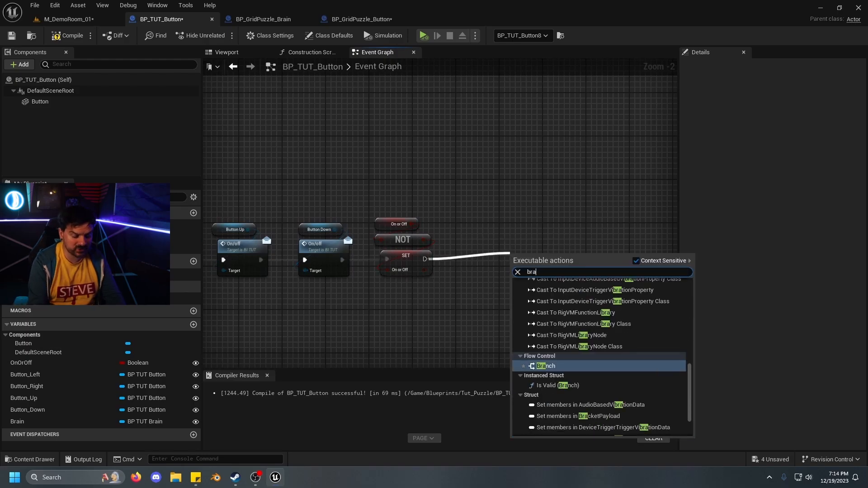
pyautogui.click(545, 366)
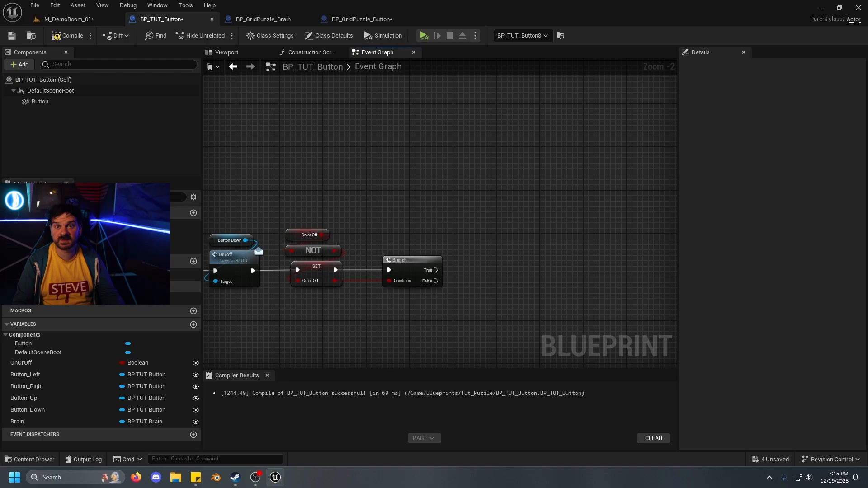
pyautogui.scroll(-3)
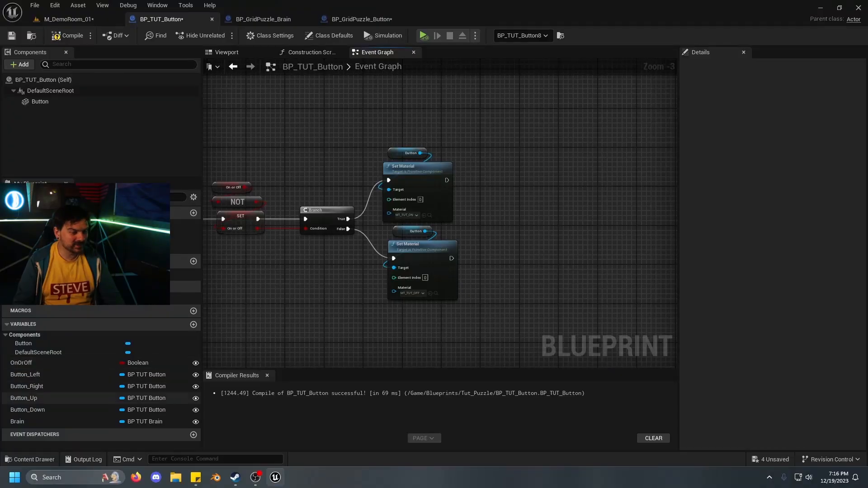
# Call On/off on the Brain reference after both material nodes, followed by a Delay
pyautogui.click(17, 421)
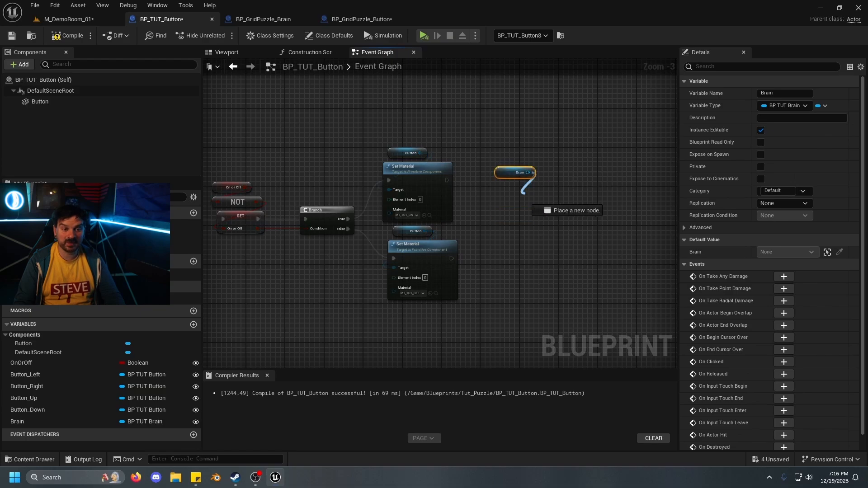
pyautogui.write('on/off')
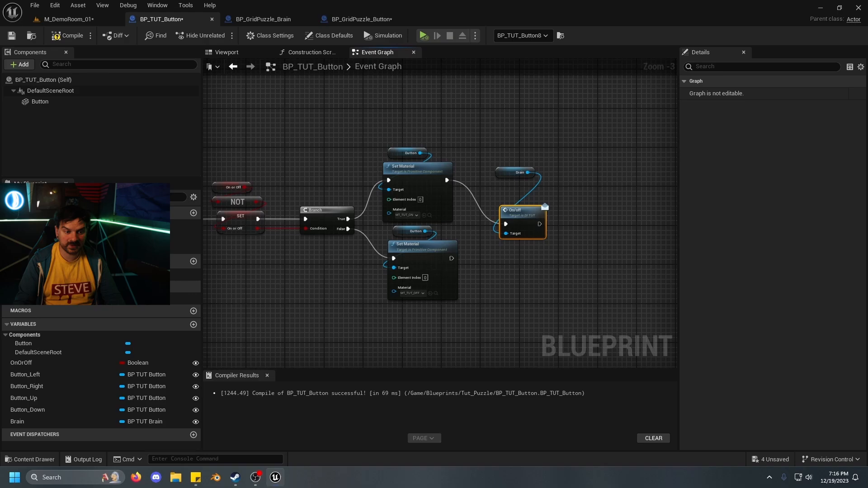
pyautogui.moveTo(517, 214)
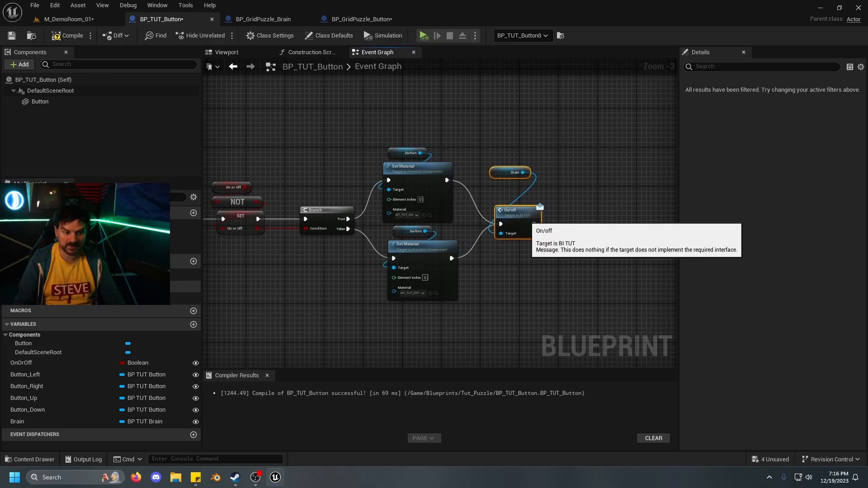
pyautogui.write('delay')
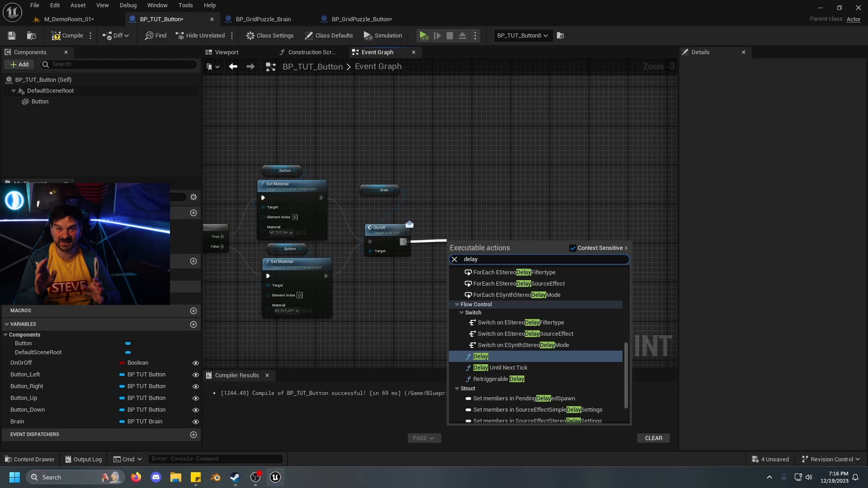
pyautogui.click(480, 356)
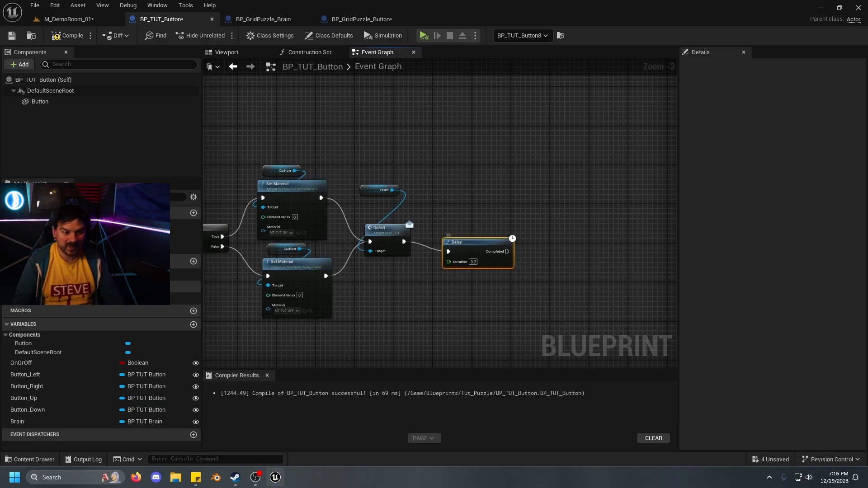
pyautogui.moveTo(467, 228)
pyautogui.write('e')
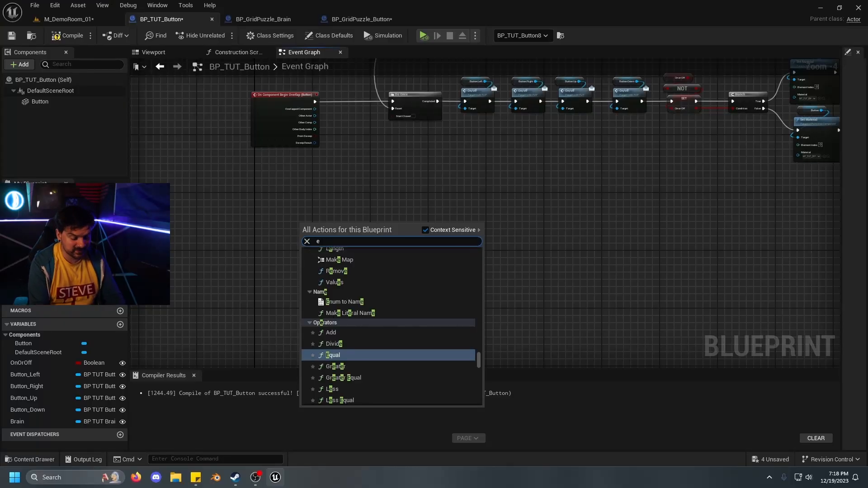
# Search the graph action list for event nodes to extend the overlap logic
pyautogui.write('vent')
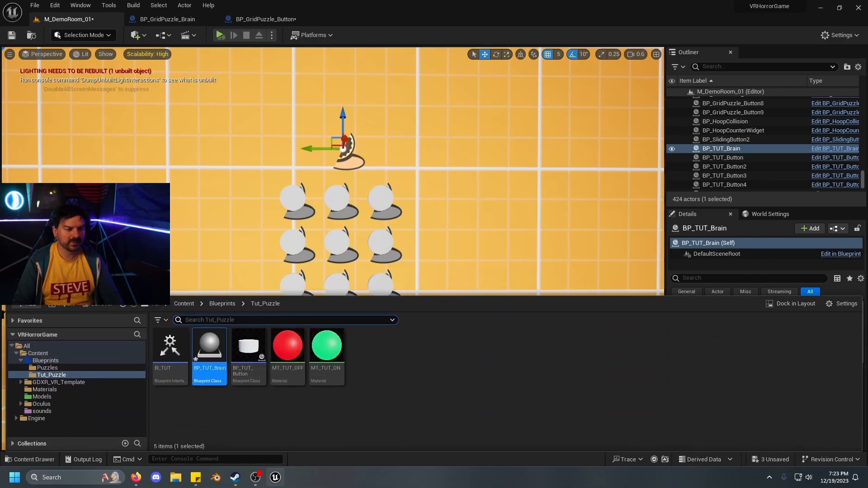
# Open BP_TUT_Brain from the Tut_Puzzle folder in the Blueprint Editor
pyautogui.doubleClick(209, 345)
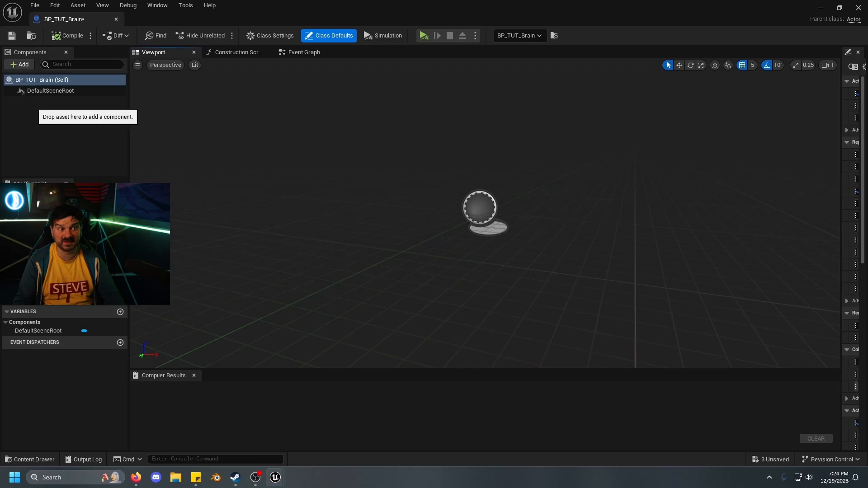
pyautogui.click(304, 52)
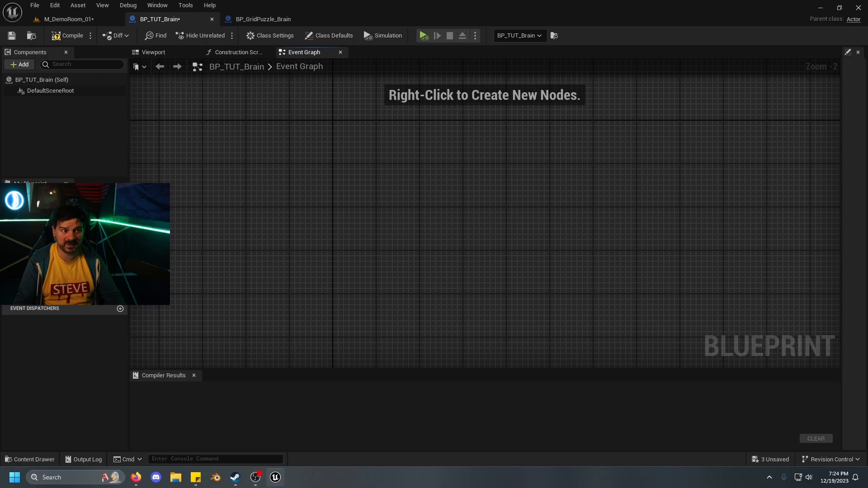
# Show Class Settings, collapse the details and compile BP_TUT_Brain
pyautogui.click(270, 35)
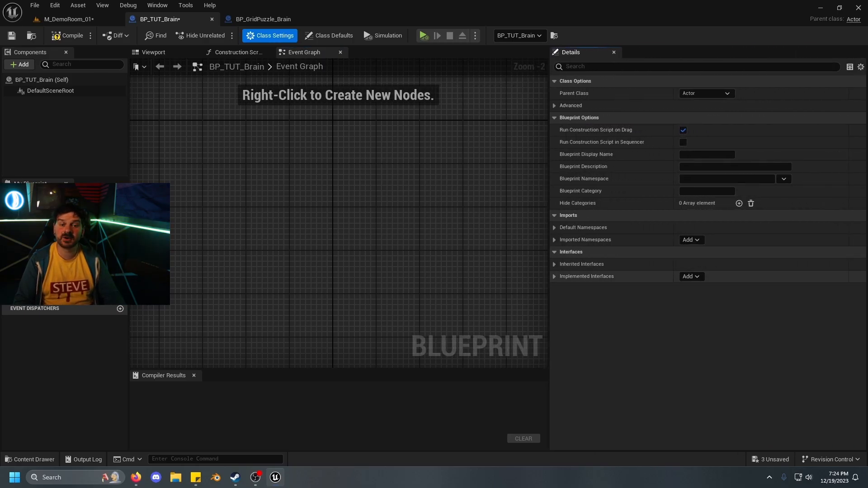
pyautogui.click(690, 276)
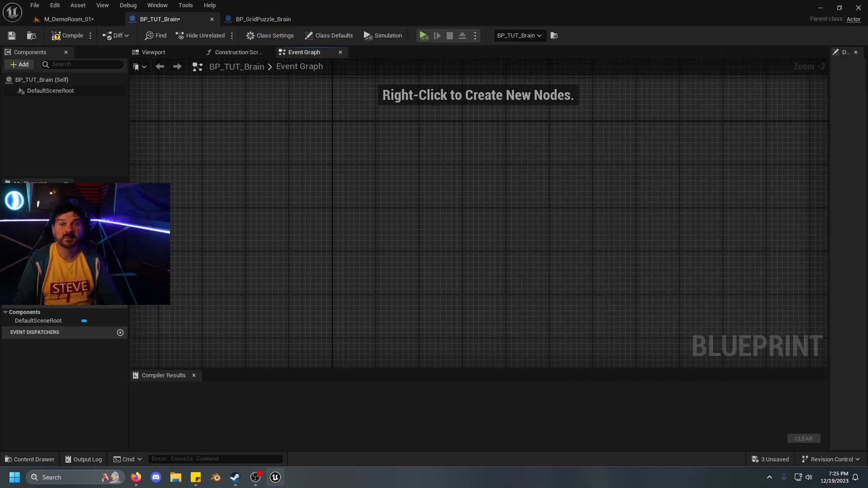
pyautogui.click(69, 36)
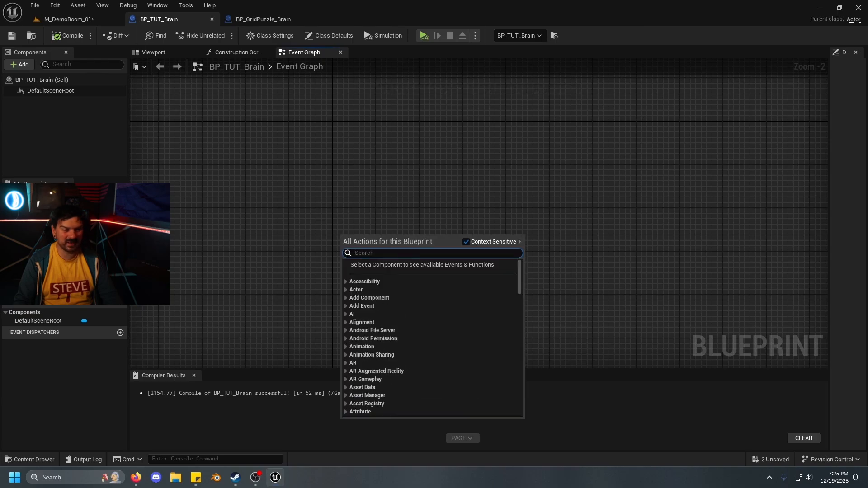
# Add Event On/off into a 0.1 Delay and Get All Actors Of Class BP_TUT_Button, then start a new variable
pyautogui.write('event')
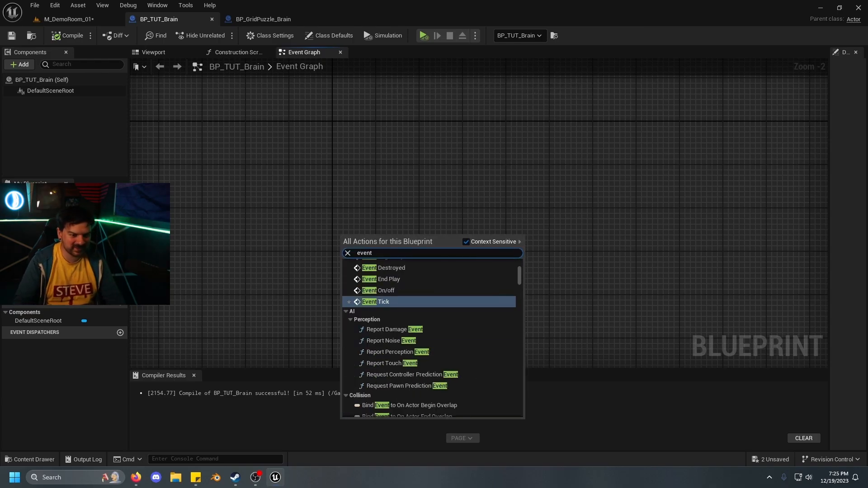
pyautogui.click(382, 290)
pyautogui.write('get all act')
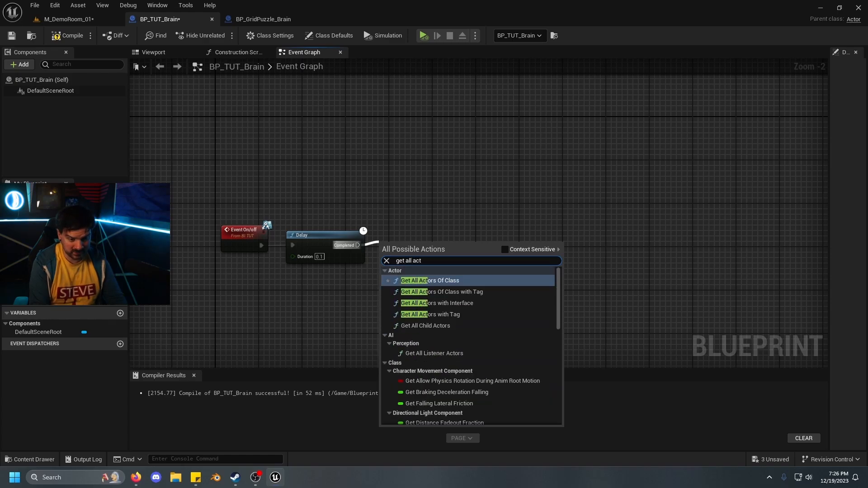
pyautogui.click(430, 280)
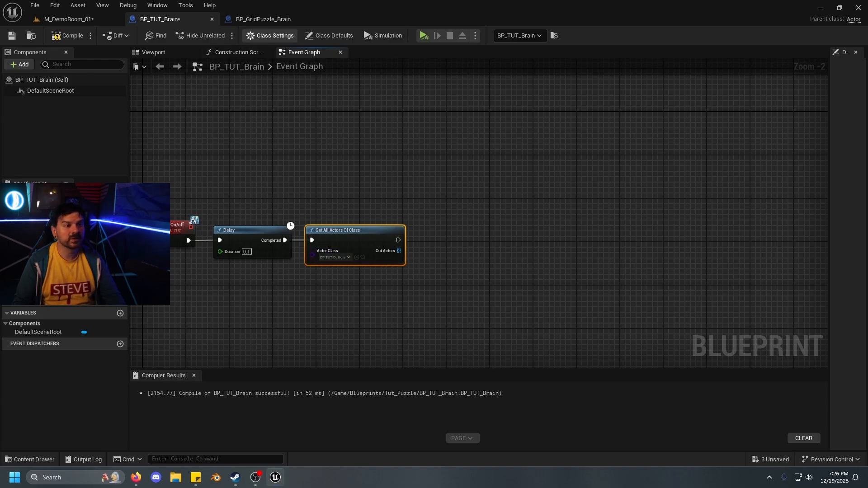
pyautogui.click(260, 19)
pyautogui.write('ButtonCount')
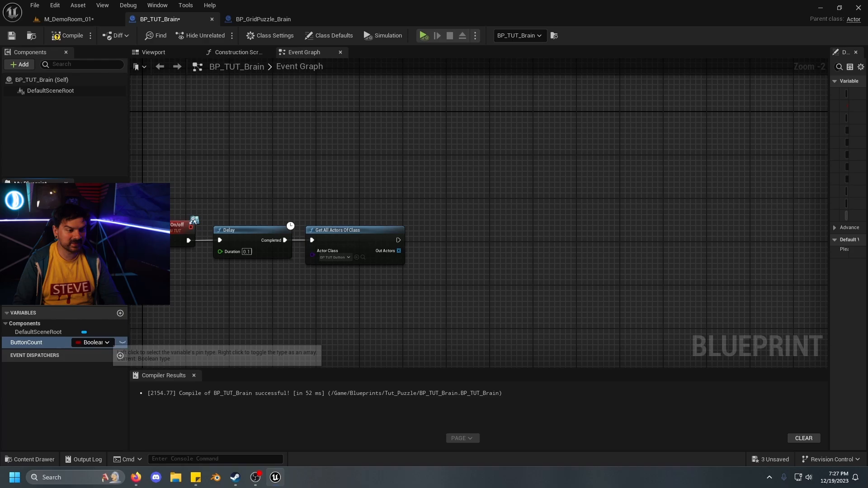
# Make ButtonCount an Integer and duplicate it as ButtonsActive
pyautogui.click(92, 341)
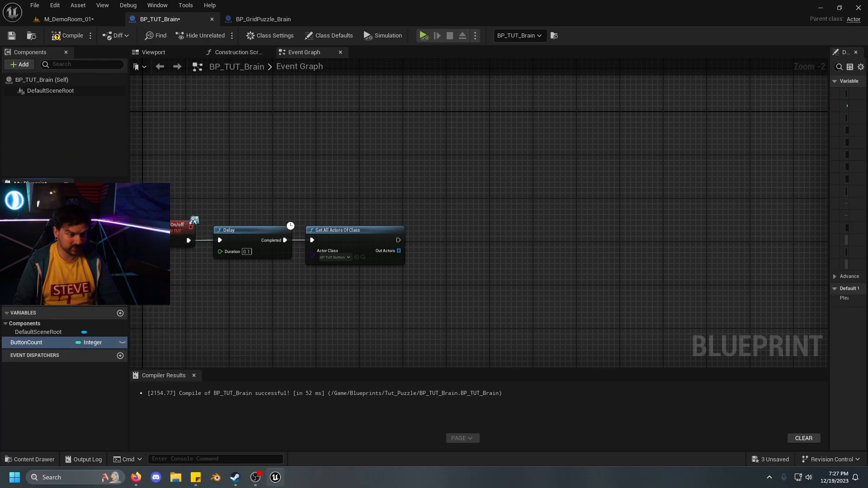
pyautogui.rightClick(26, 341)
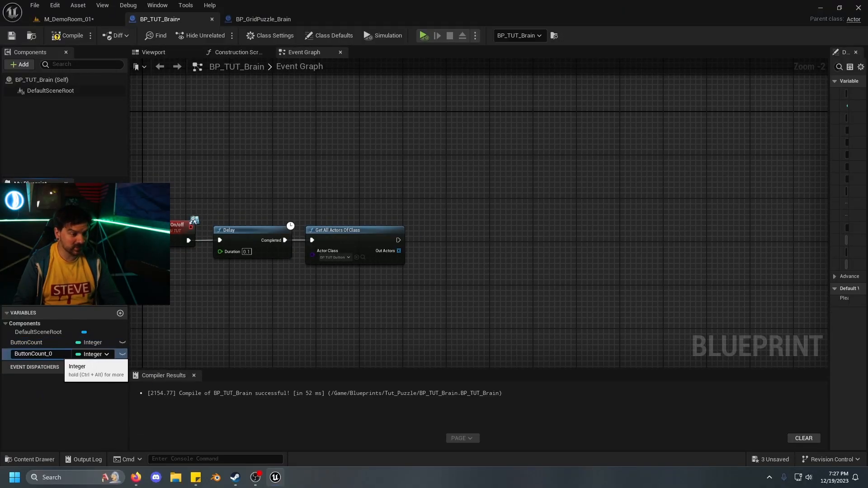
pyautogui.write('ButtonsActive')
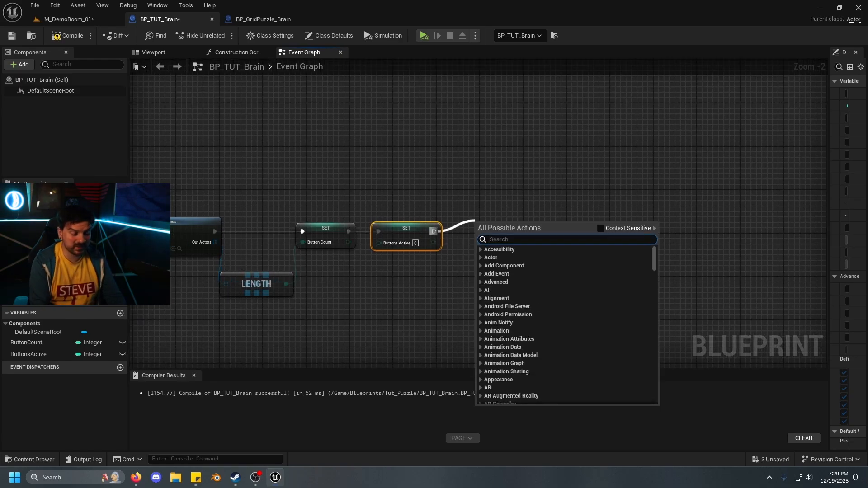
# Loop For Each over Out Actors, read each button's On or Off into a Branch and get ButtonsActive for the increment
pyautogui.write('for each')
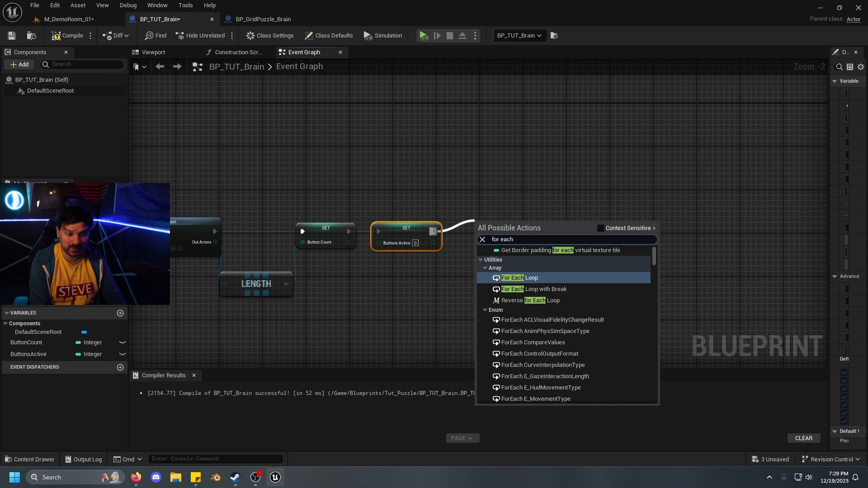
pyautogui.click(518, 277)
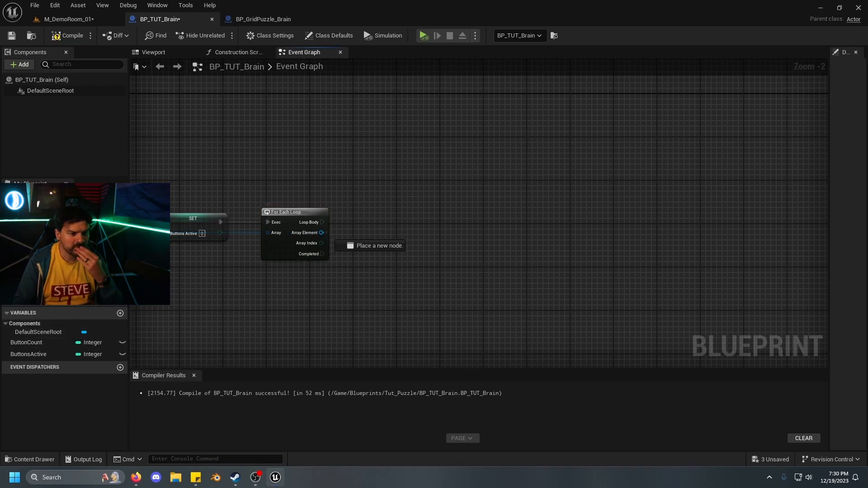
pyautogui.moveTo(320, 232); pyautogui.dragTo(365, 243)
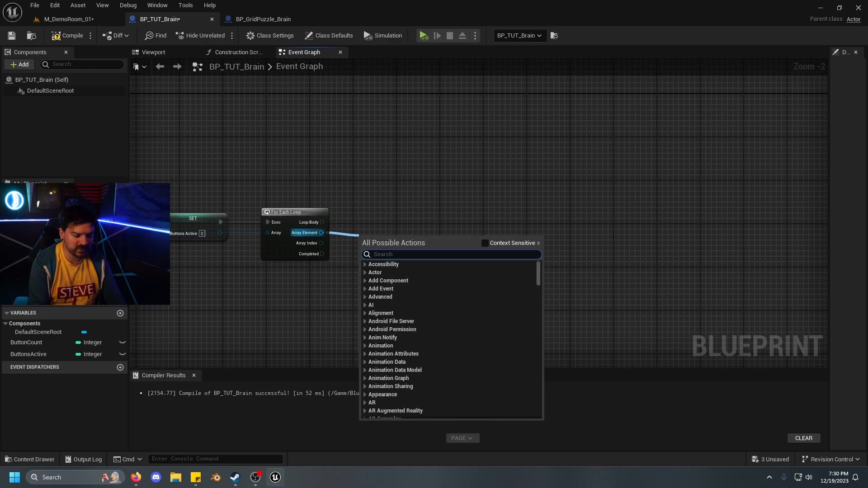
pyautogui.write('onoroff')
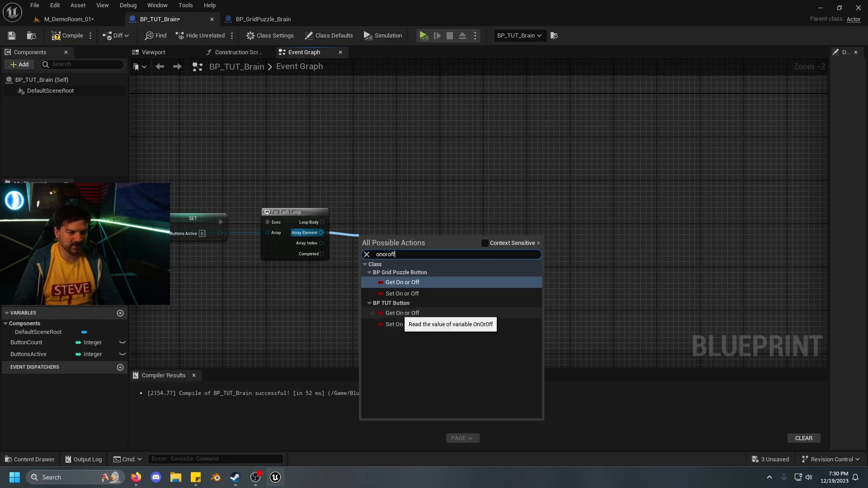
pyautogui.click(401, 282)
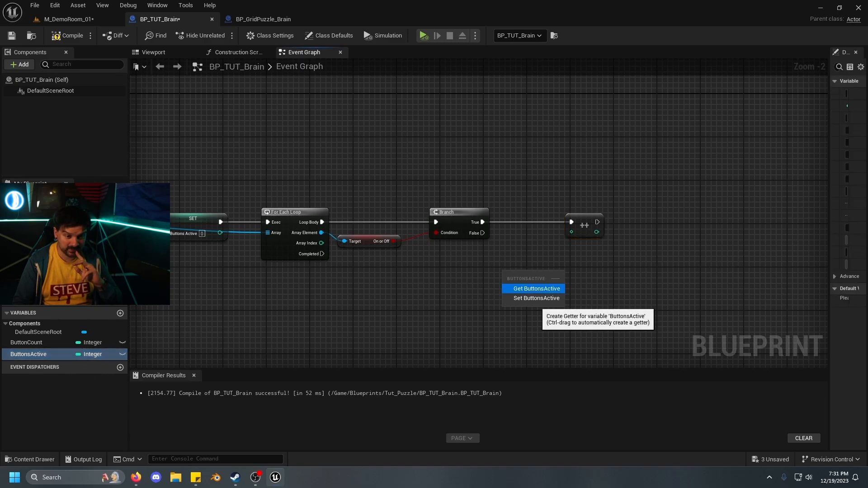
pyautogui.click(534, 288)
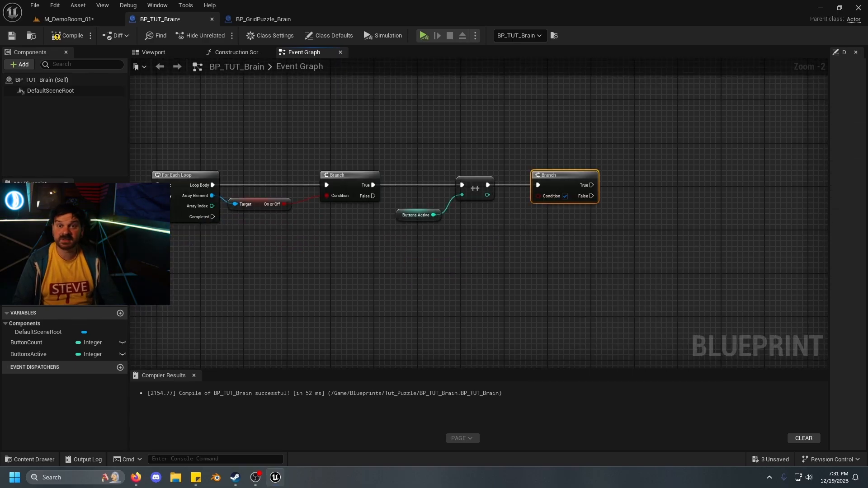
pyautogui.moveTo(92, 341)
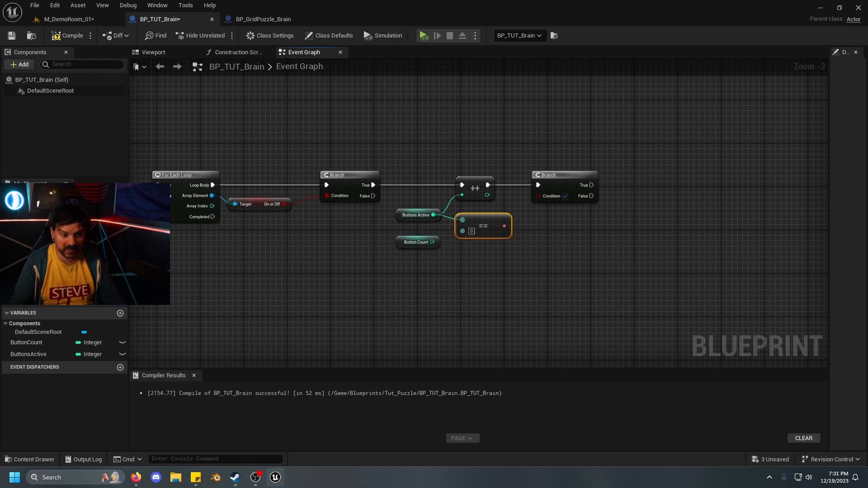
pyautogui.moveTo(498, 225)
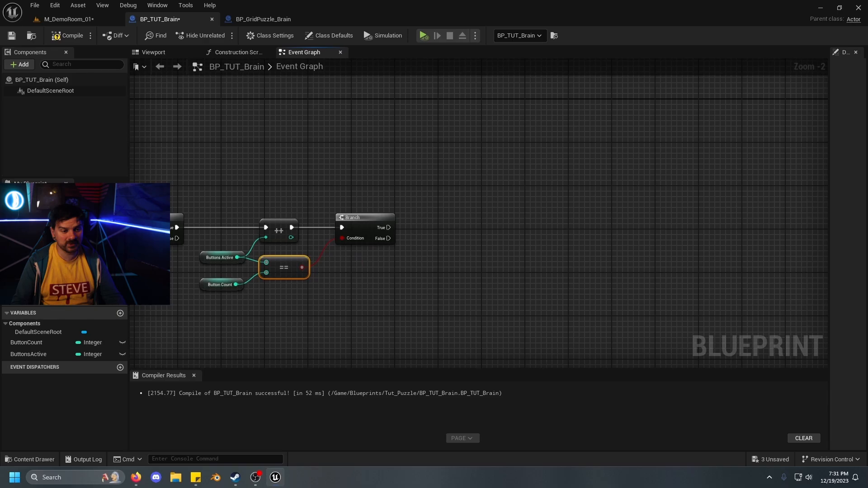
# Wire the ButtonsActive == ButtonCount result into the final Branch condition and recompile BP_TUT_Brain
pyautogui.moveTo(390, 227); pyautogui.dragTo(504, 203)
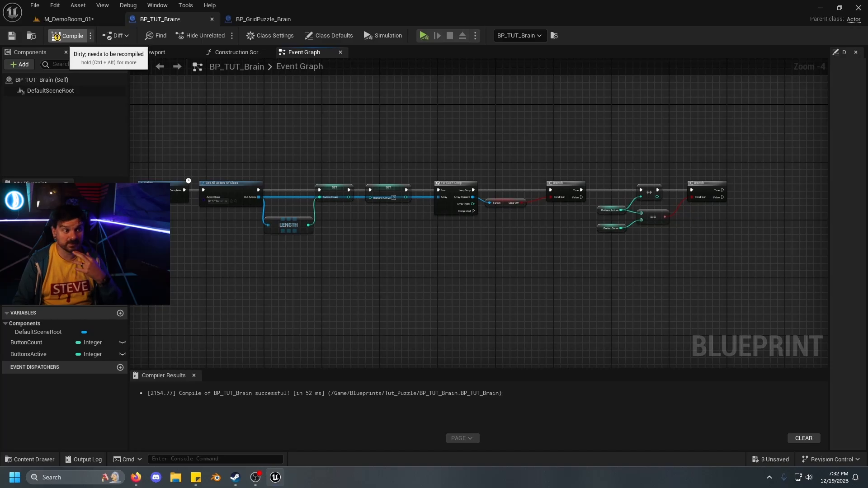
pyautogui.click(65, 19)
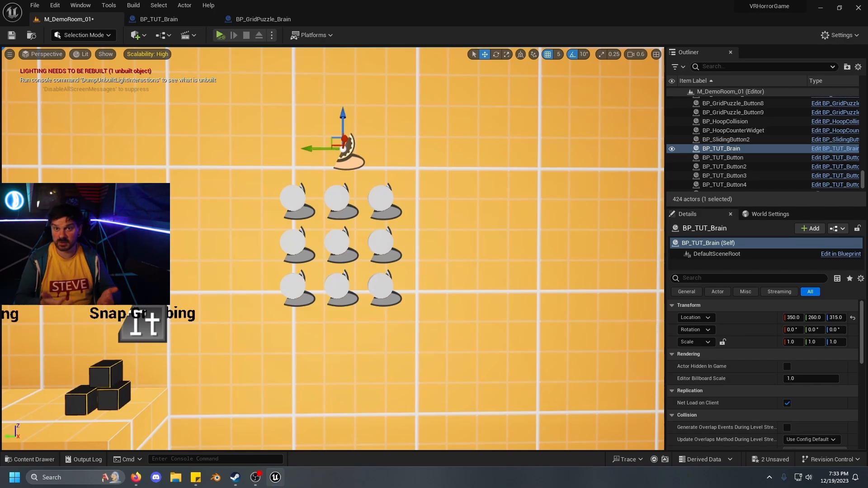
# Select the top-left BP_TUT_Button to assign its Right, Down and Brain references
pyautogui.click(721, 157)
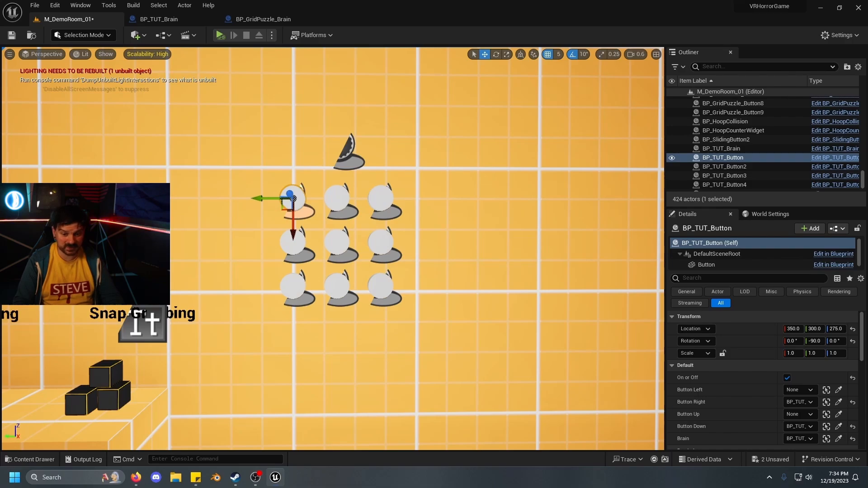
# Select the top-middle BP_TUT_Button2 to assign its Left, Right, Down and Brain references
pyautogui.click(723, 166)
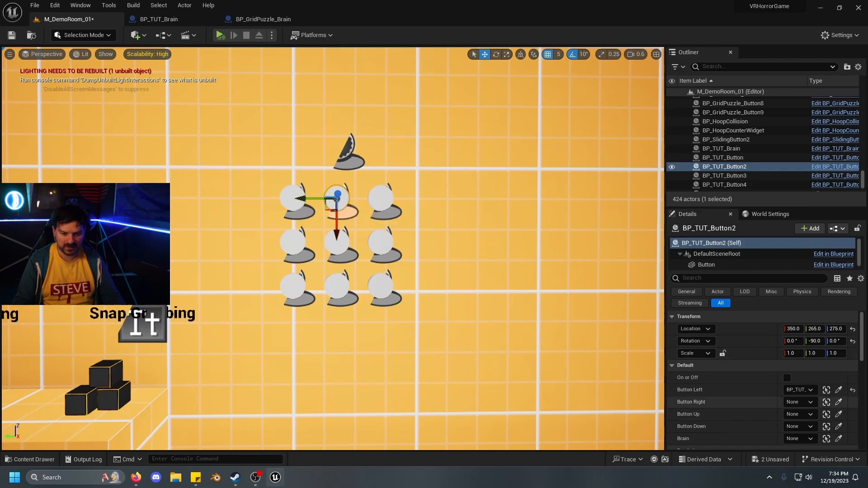
pyautogui.moveTo(381, 199)
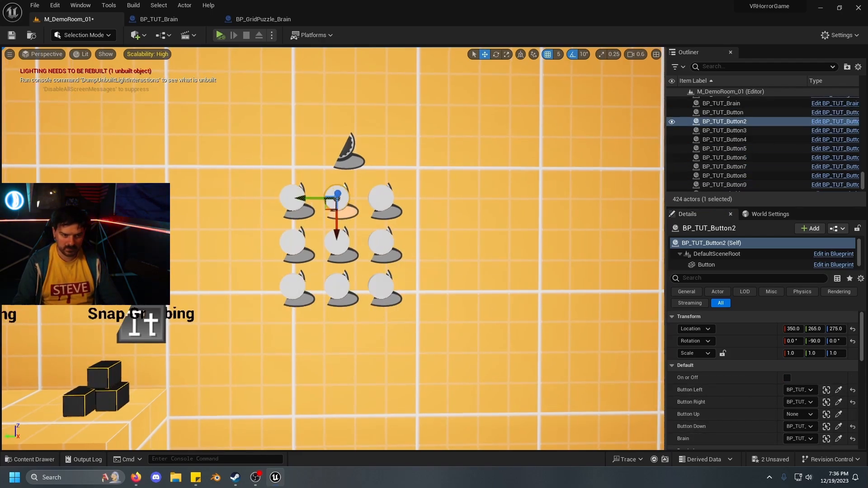
pyautogui.click(723, 184)
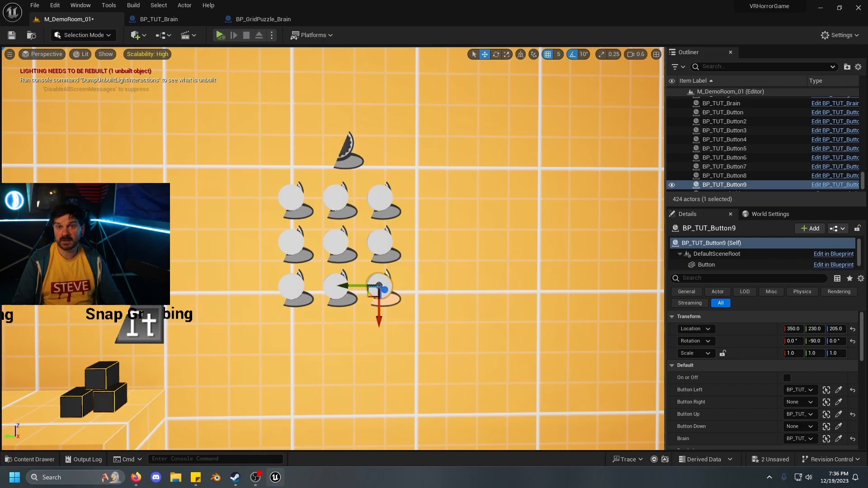
pyautogui.moveTo(159, 19)
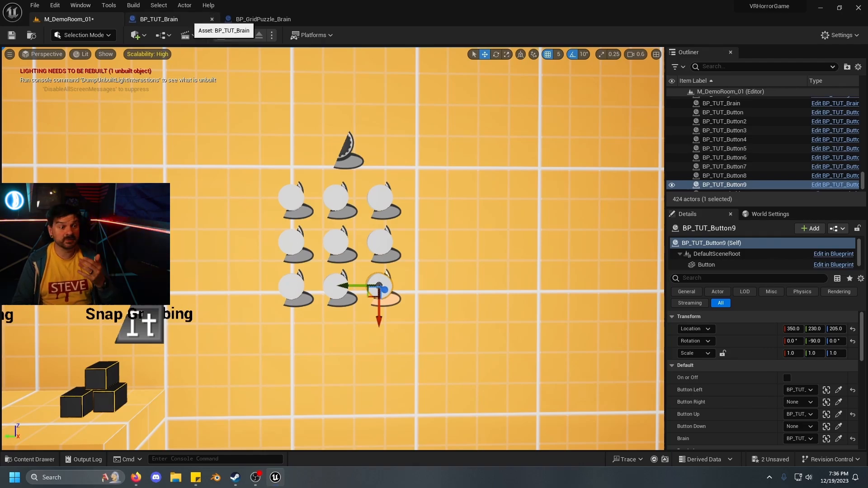